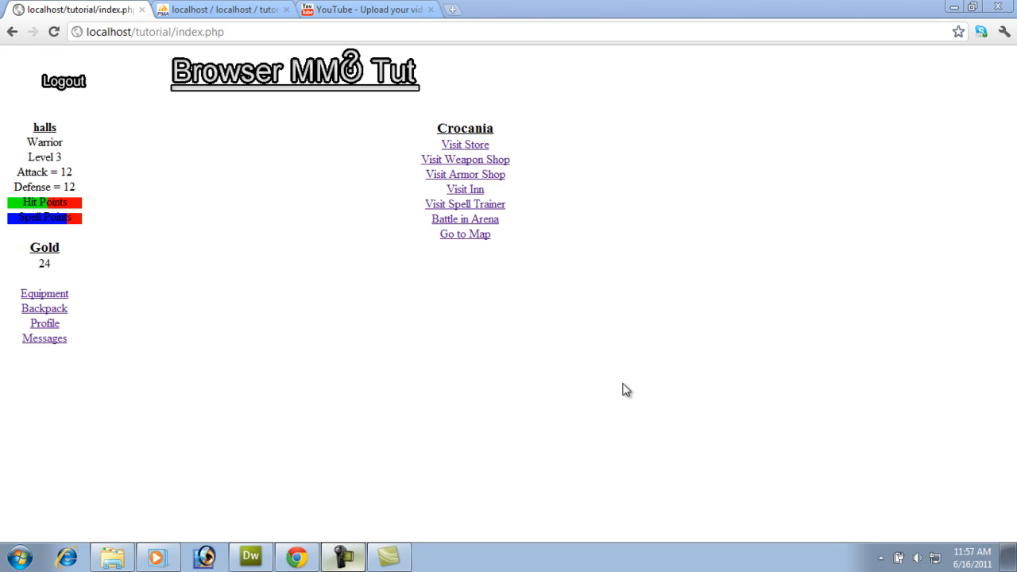
mouse_move(44, 323)
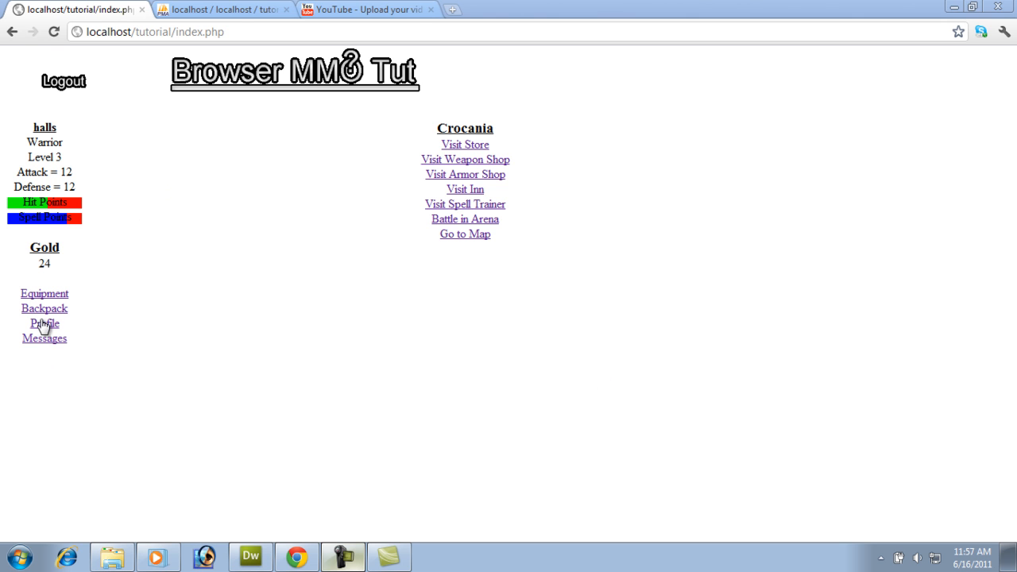
Load profile.php?user=test, showing player test as a level 1 Assassin
left_click(44, 323)
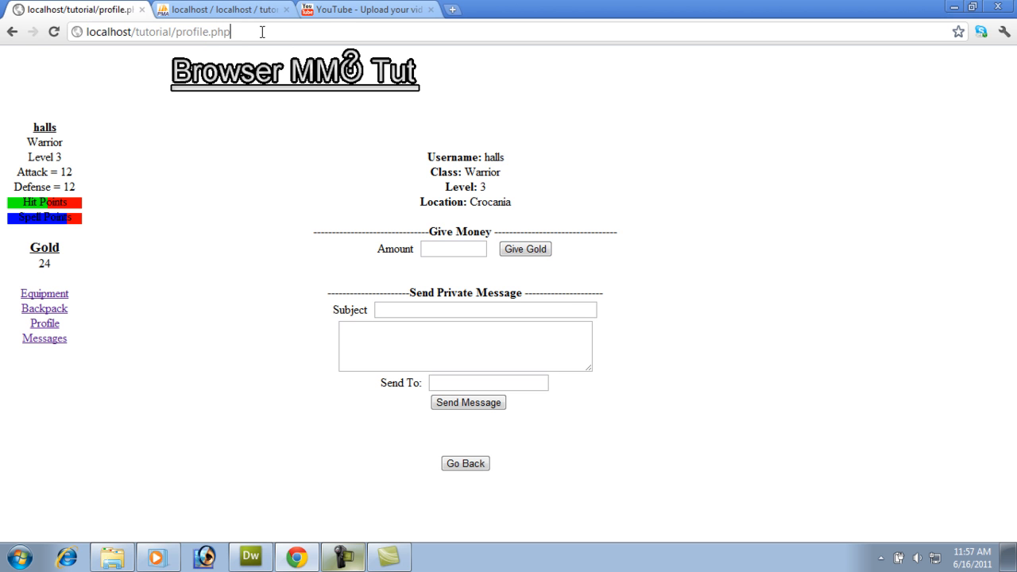
type("?user=test")
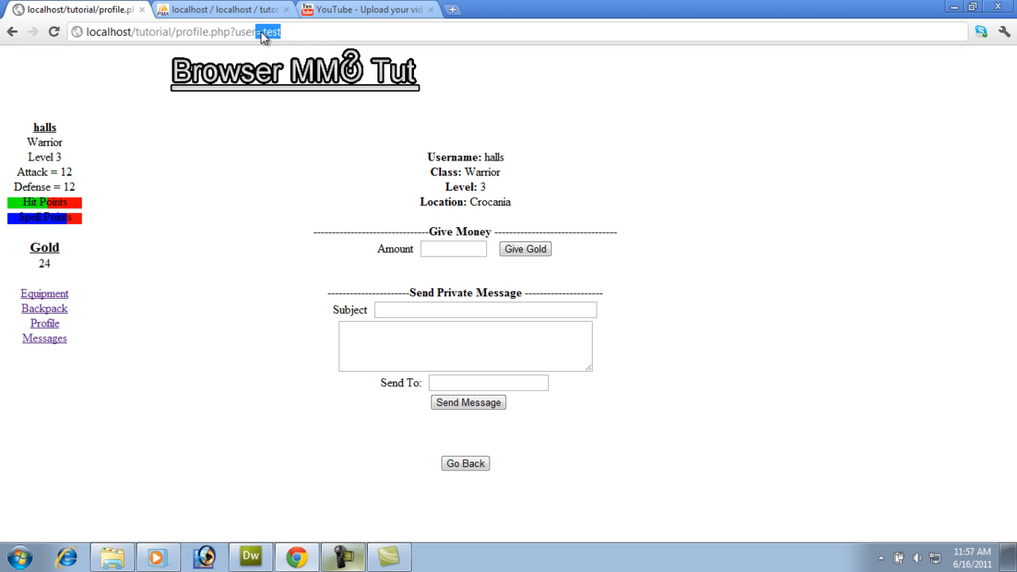
left_click(267, 32)
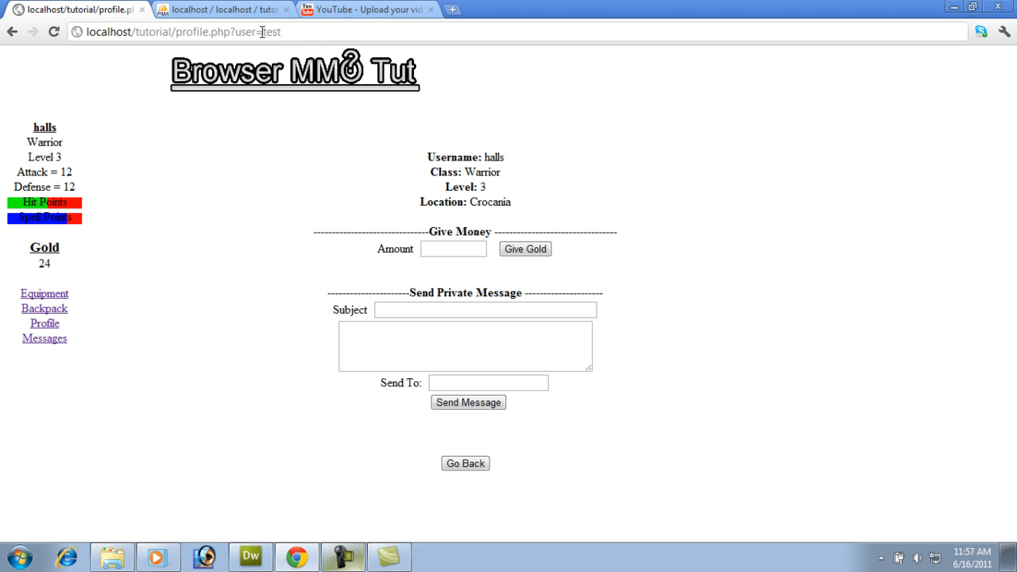
left_click(279, 32)
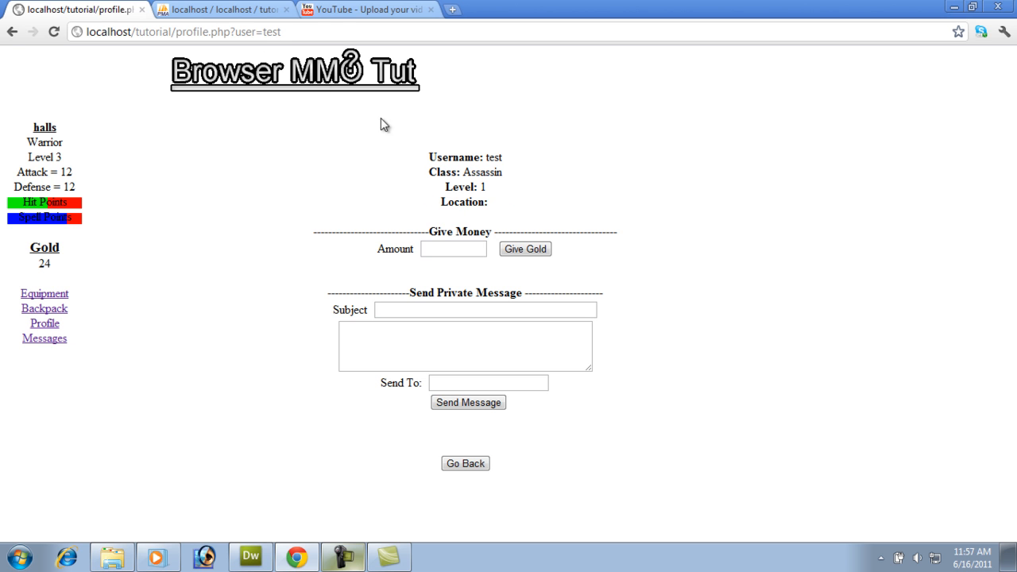
mouse_move(391, 141)
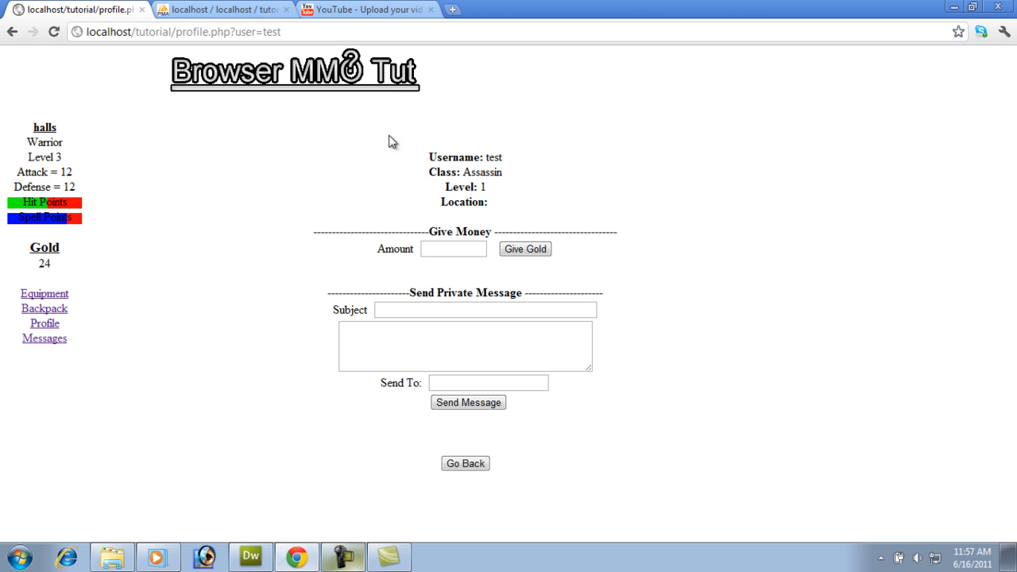
mouse_move(501, 151)
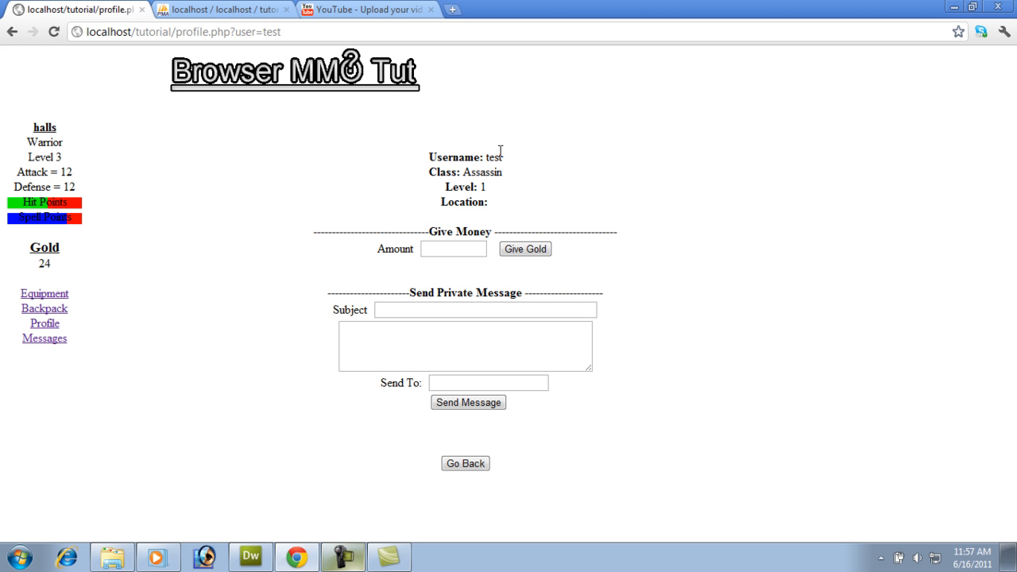
mouse_move(379, 172)
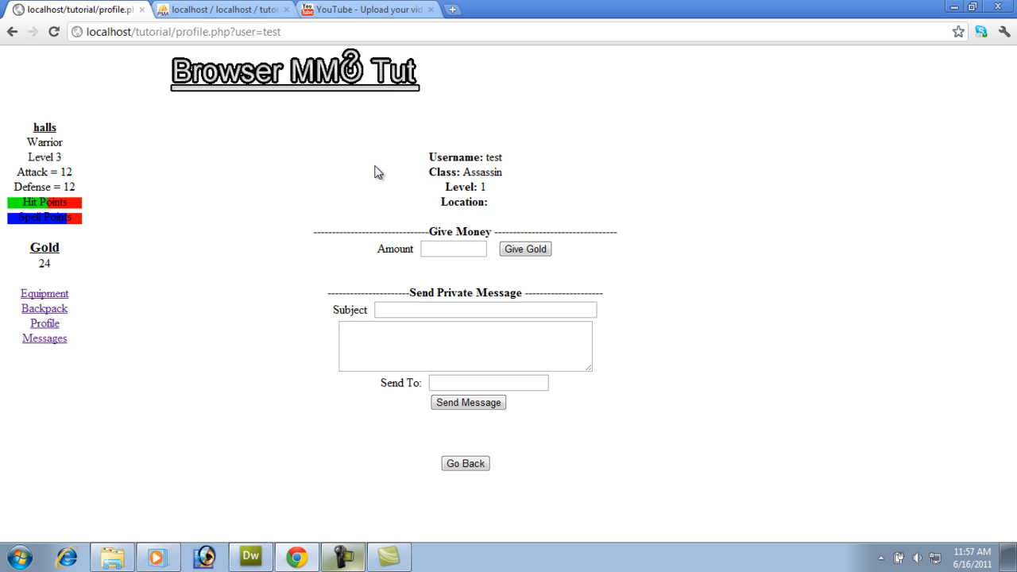
Check test's record in the players table, then view profile.php's message-handling code
left_click(223, 9)
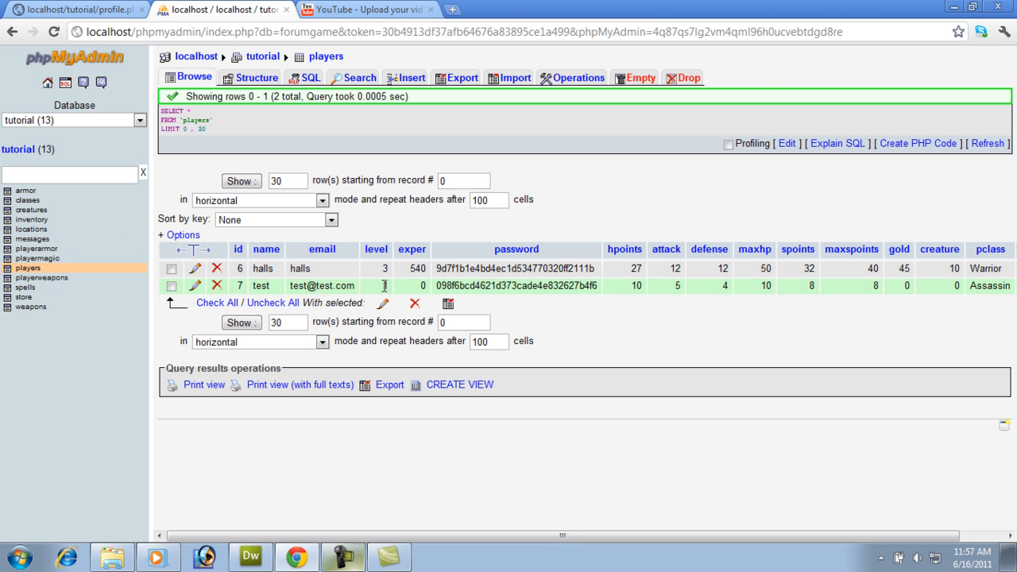
left_click(76, 10)
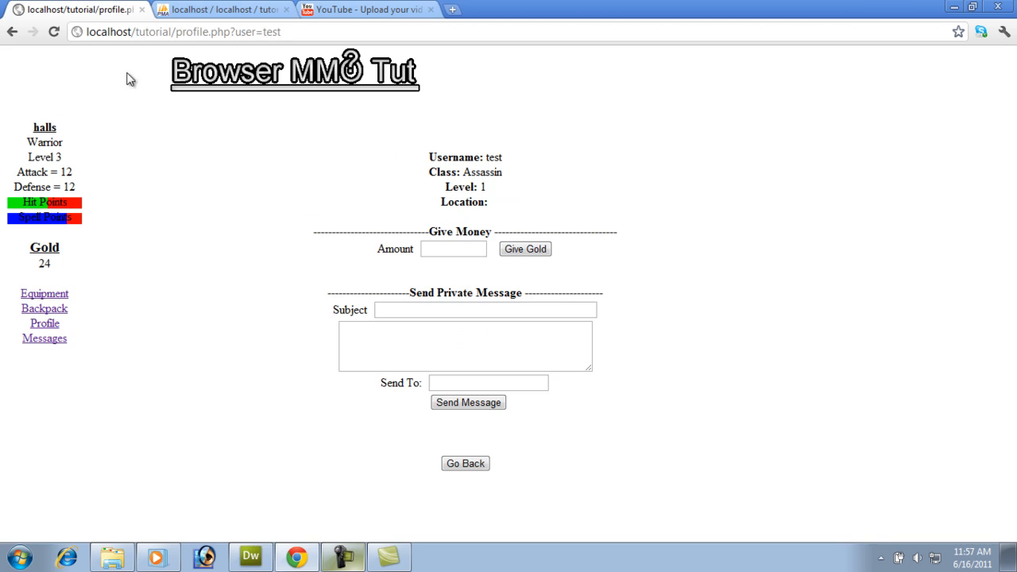
left_click(250, 556)
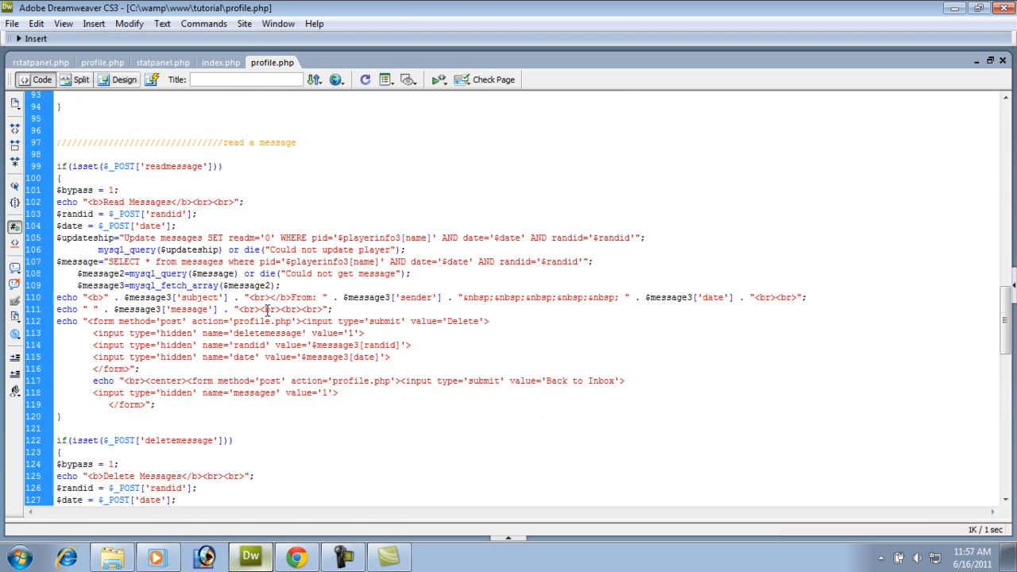
scroll("down", 3)
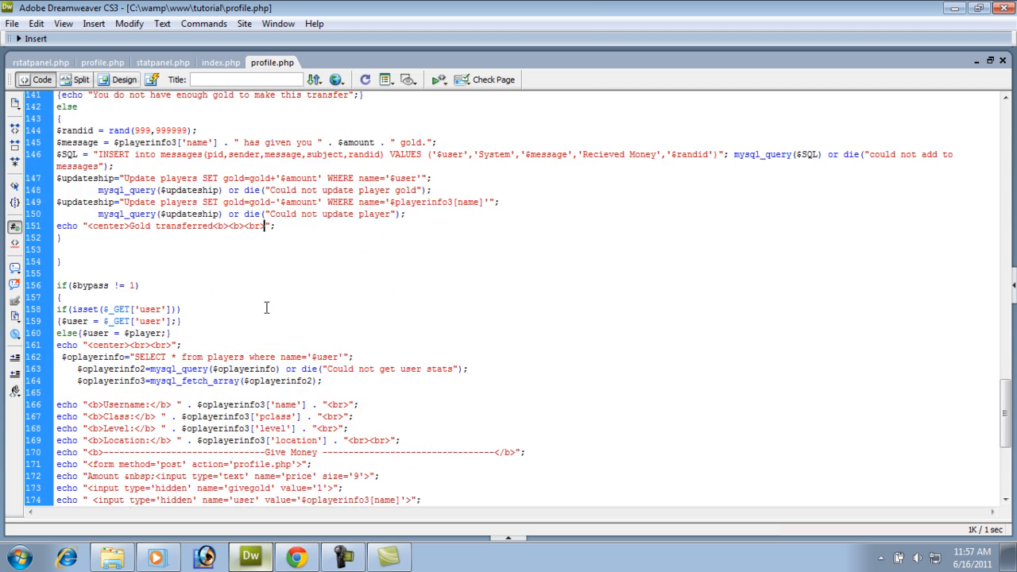
scroll("down", 3)
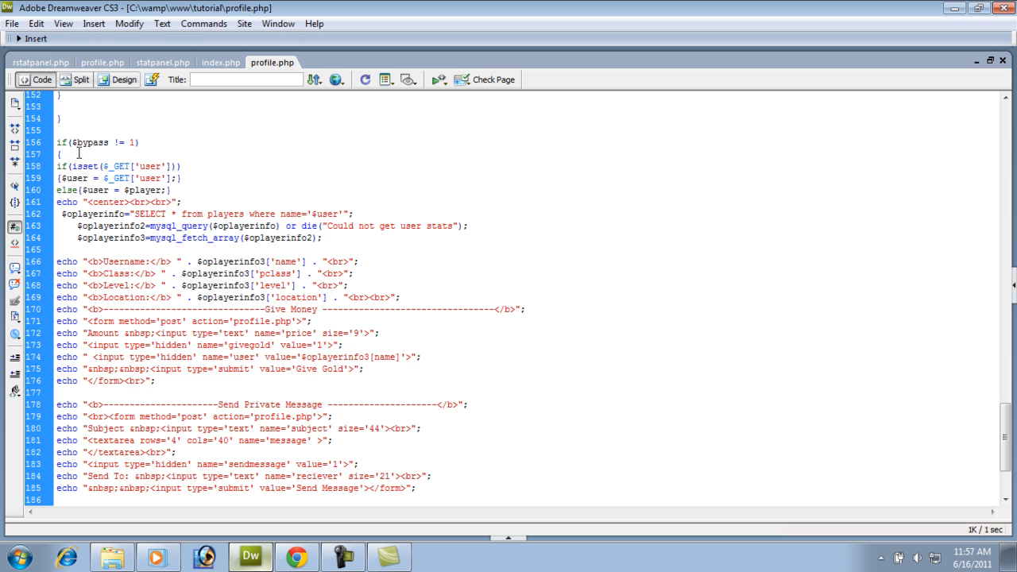
mouse_move(168, 166)
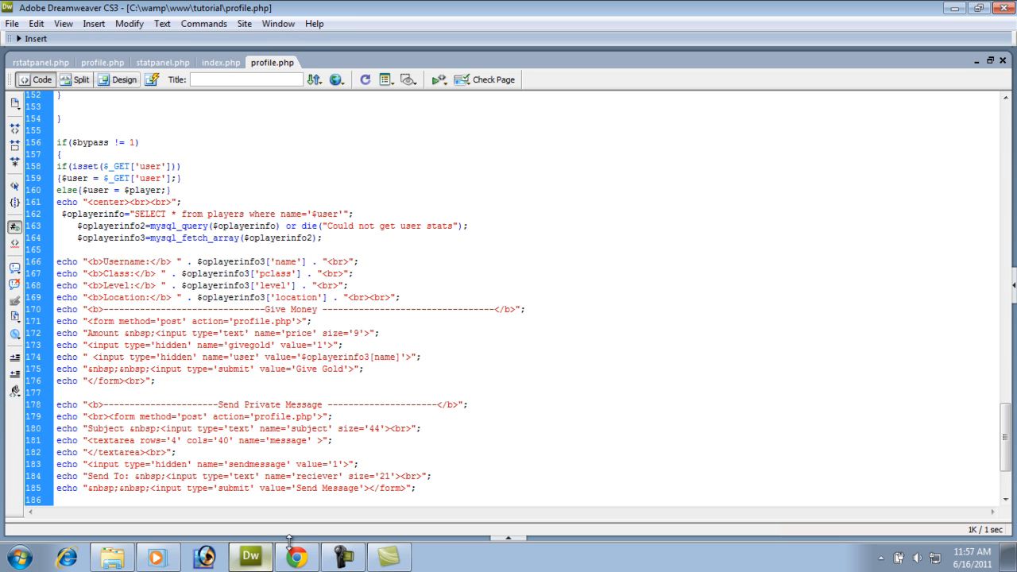
left_click(296, 555)
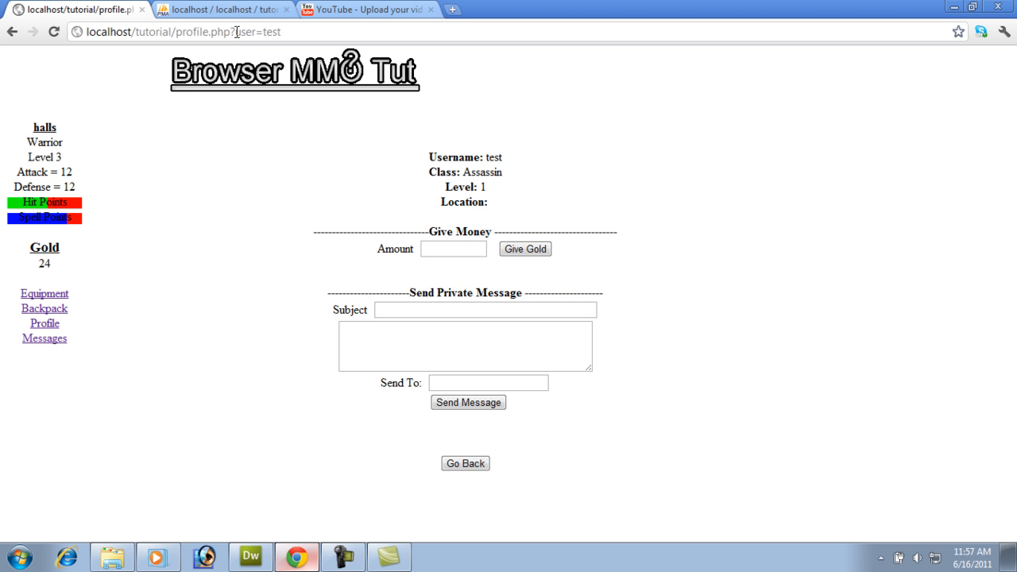
left_click(223, 8)
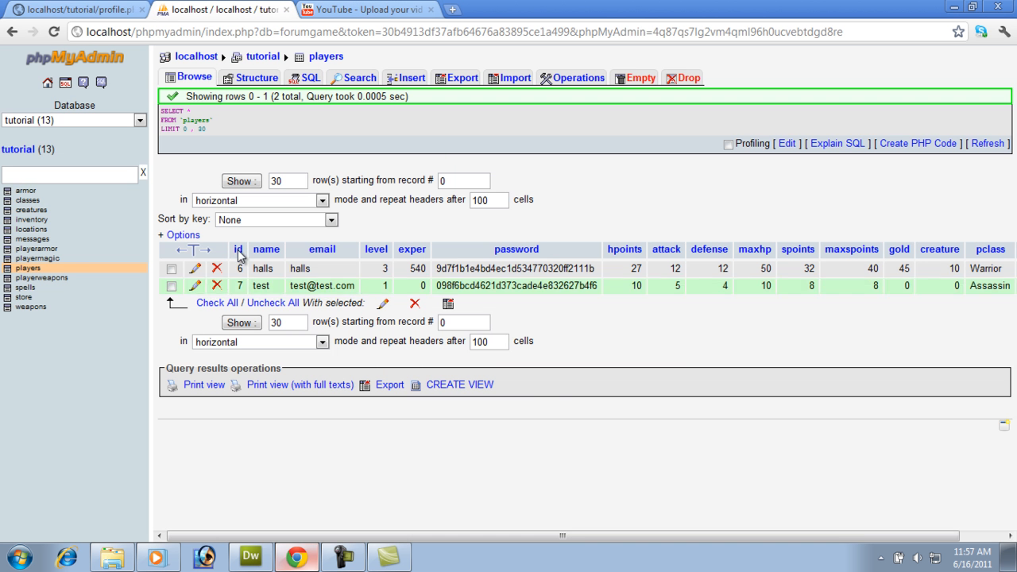
left_click(250, 556)
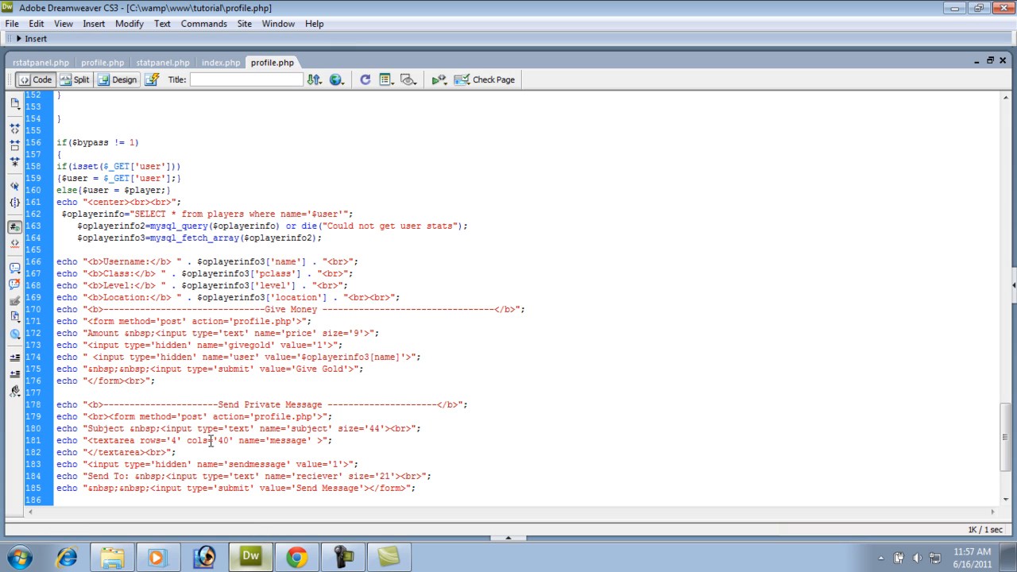
mouse_move(76, 189)
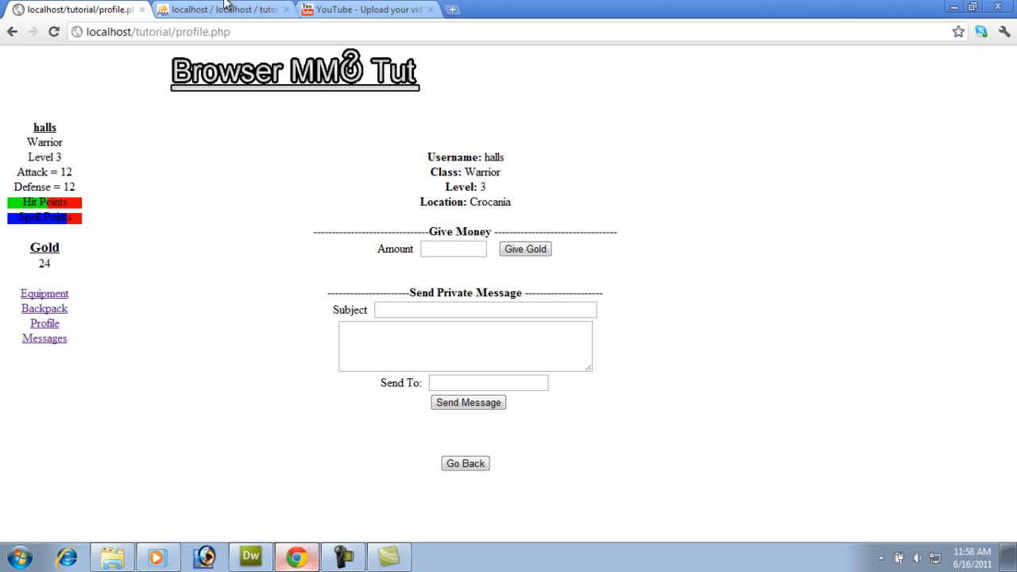
left_click(249, 555)
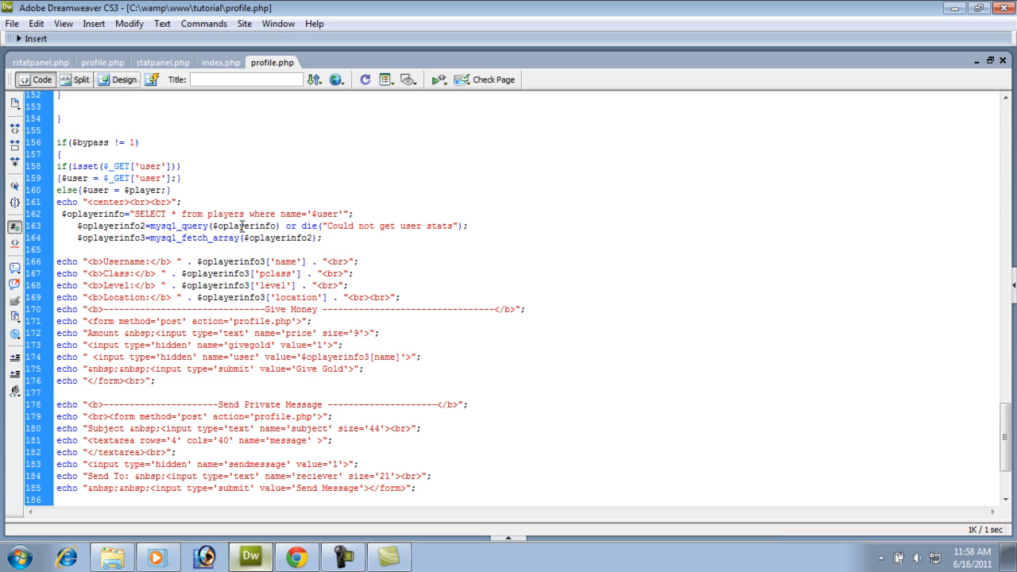
left_click(181, 201)
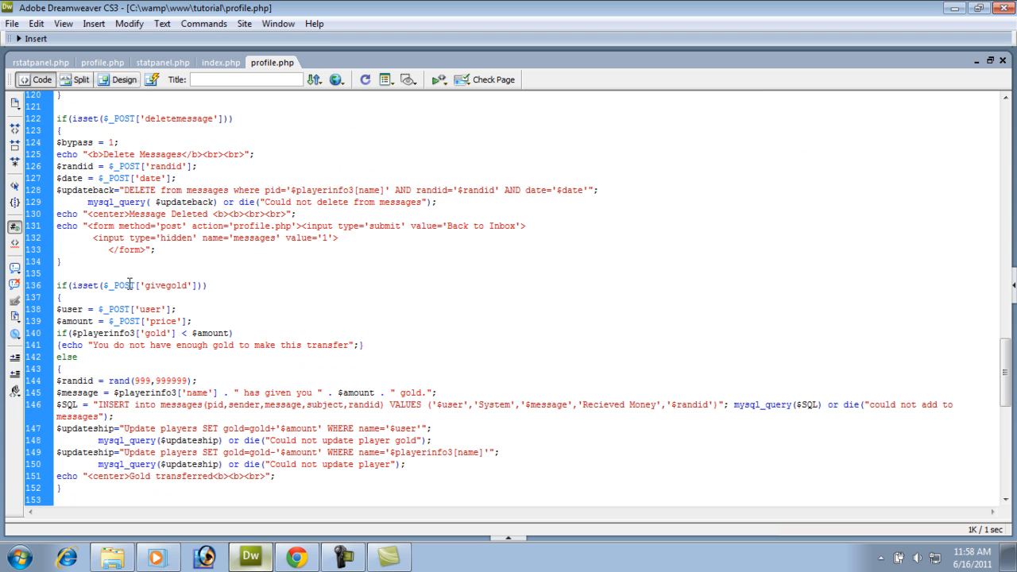
mouse_move(83, 283)
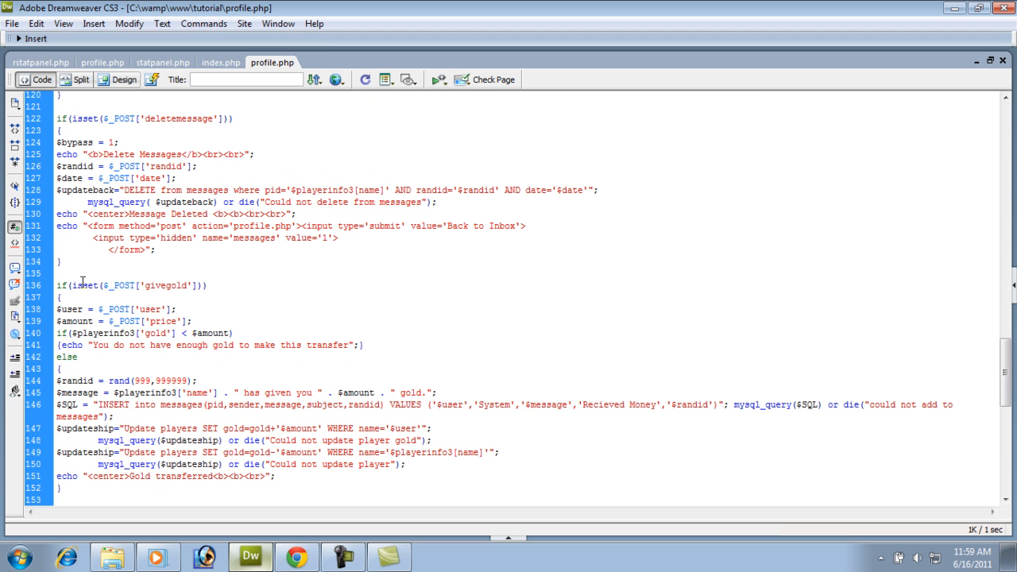
scroll("down", 3)
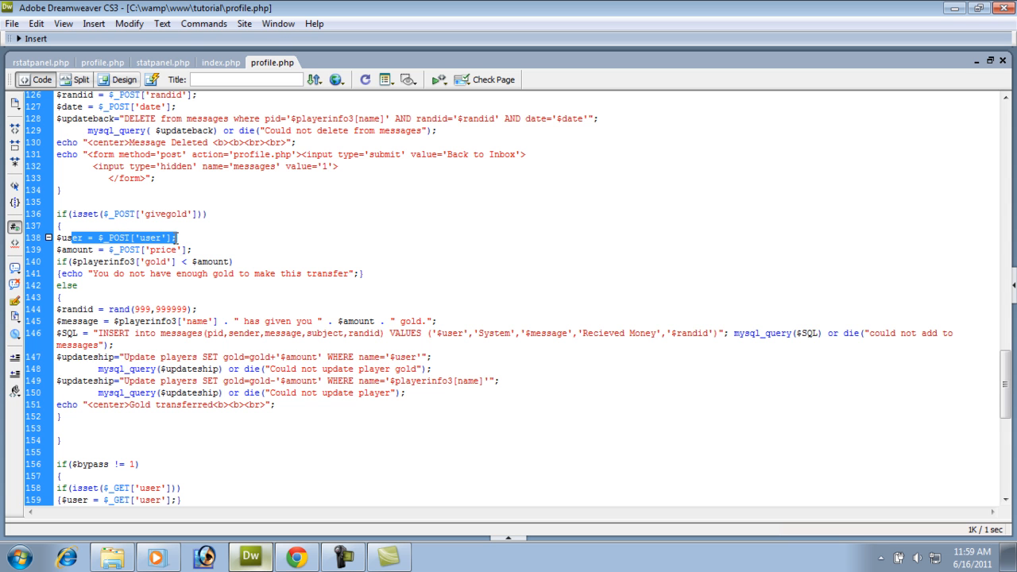
mouse_move(121, 256)
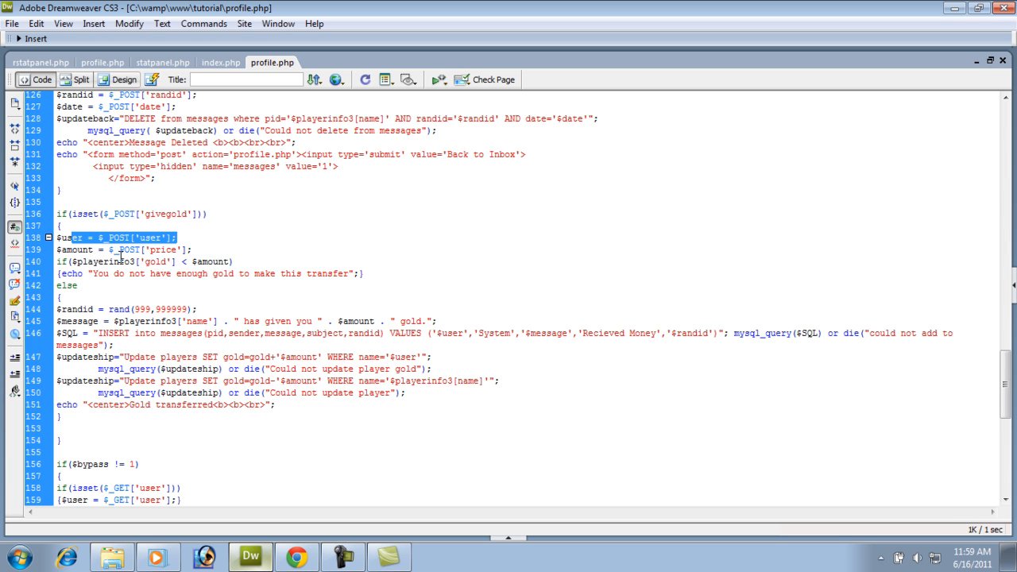
mouse_move(201, 266)
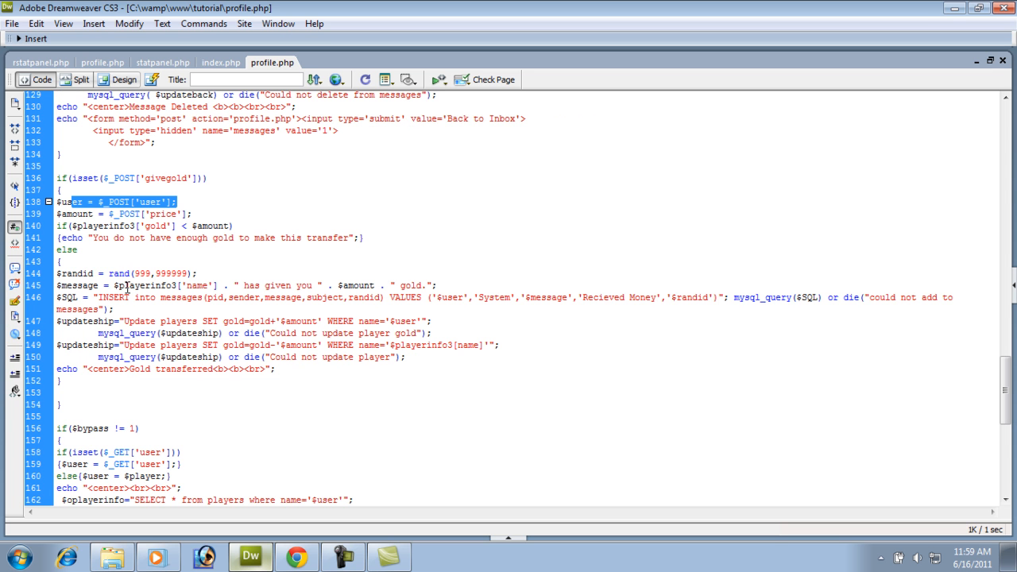
mouse_move(112, 273)
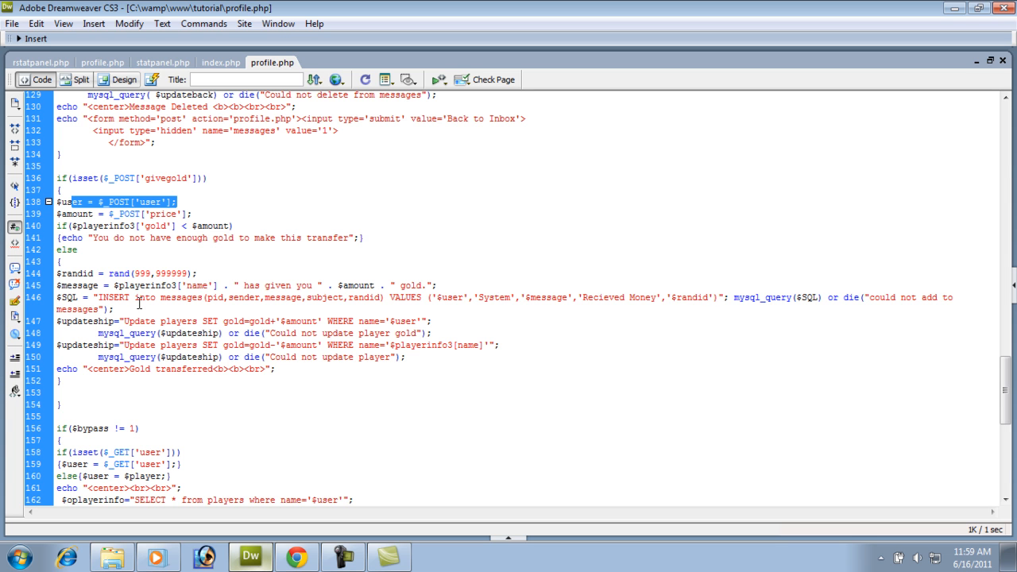
mouse_move(322, 303)
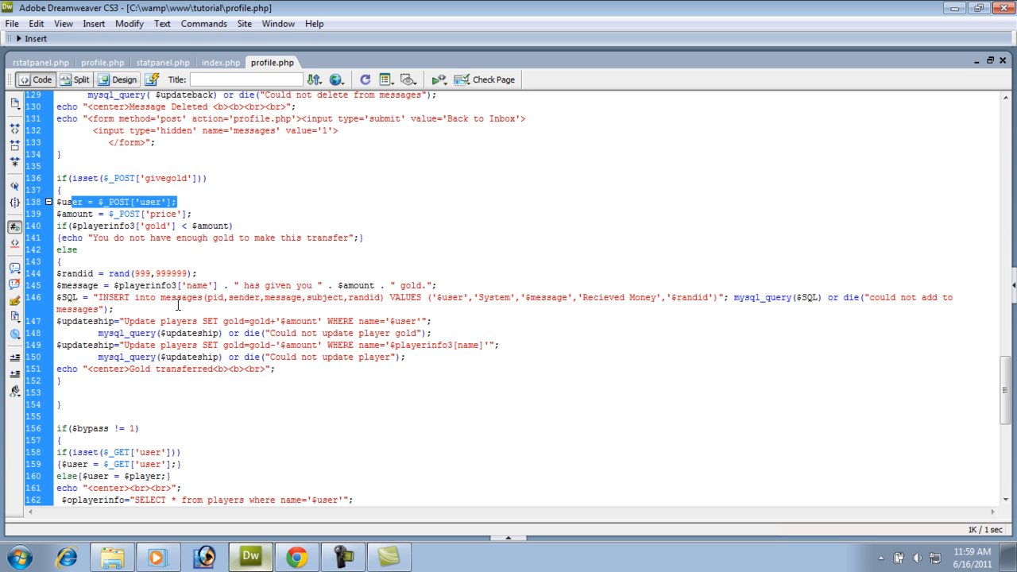
mouse_move(699, 298)
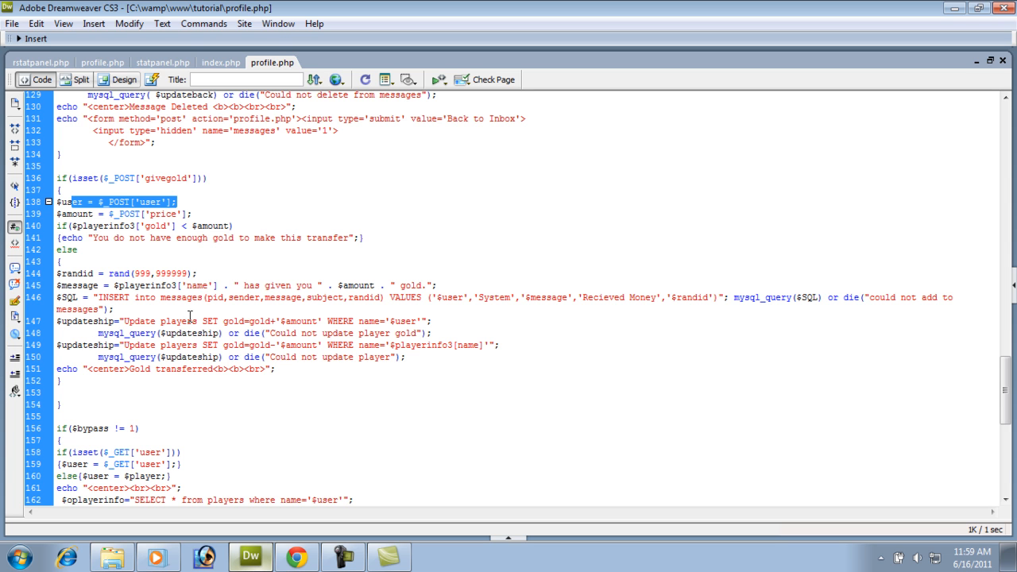
double_click(104, 321)
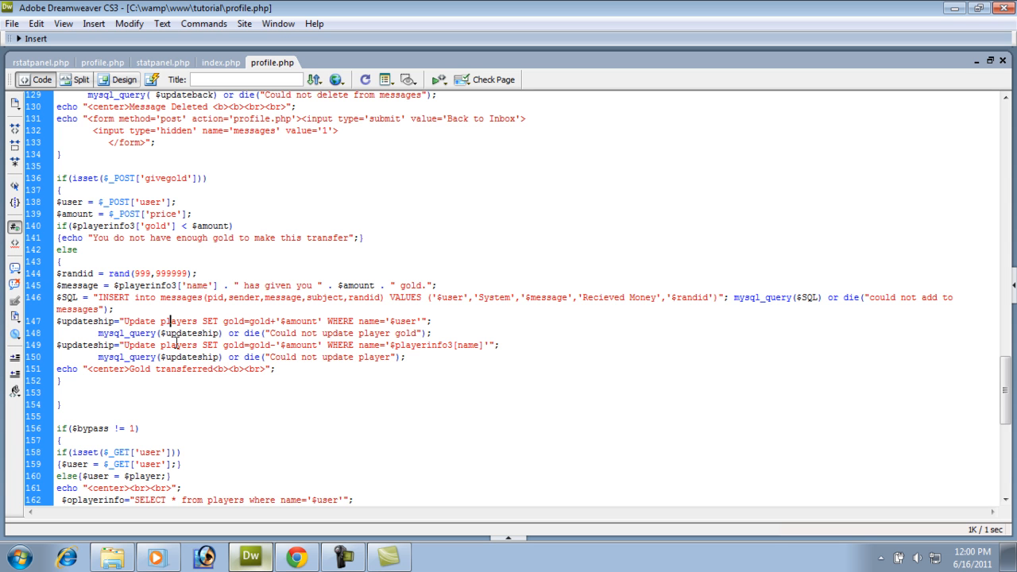
mouse_move(146, 372)
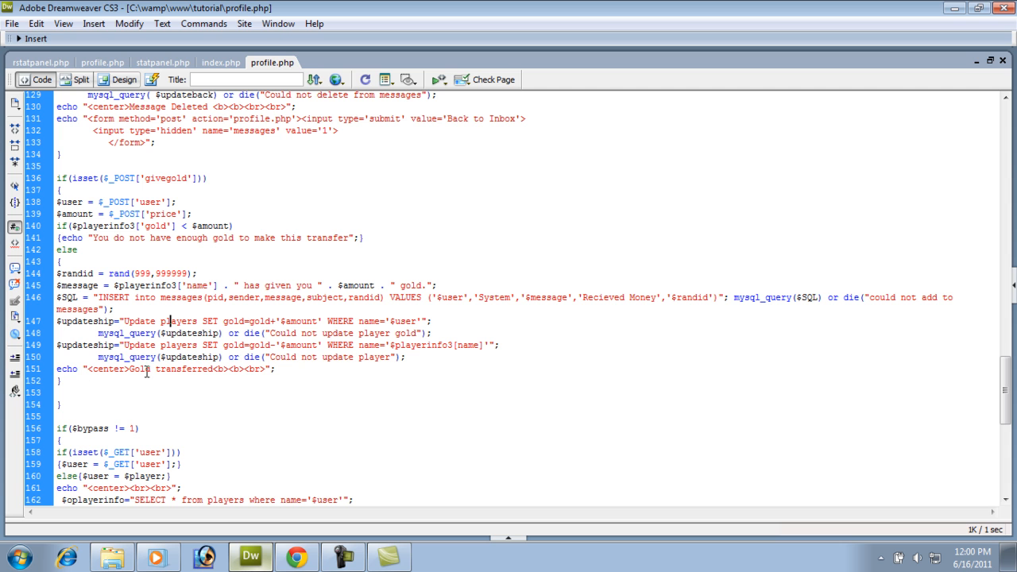
left_click(297, 557)
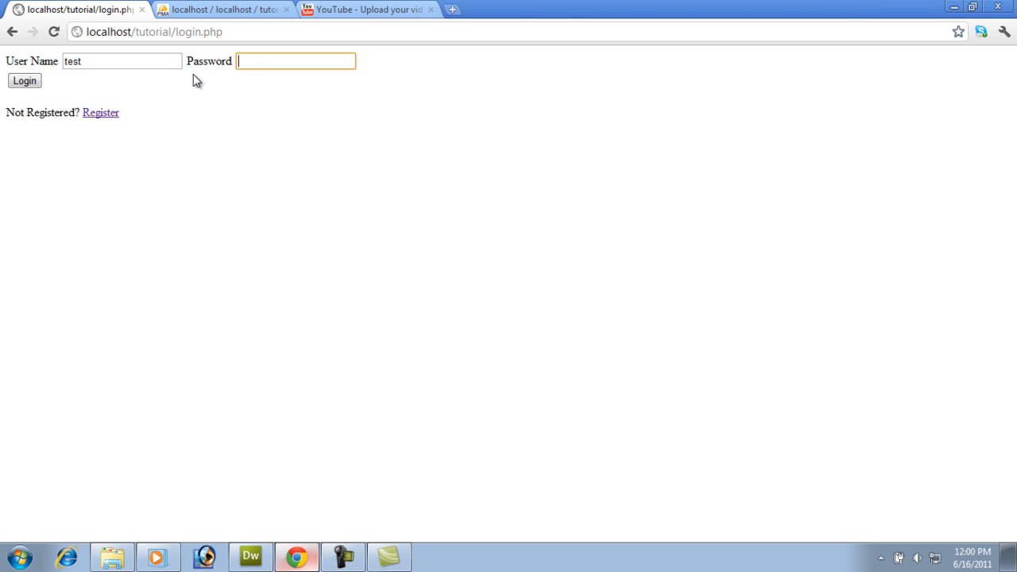
Log in as test and open player halls's profile page
left_click(24, 80)
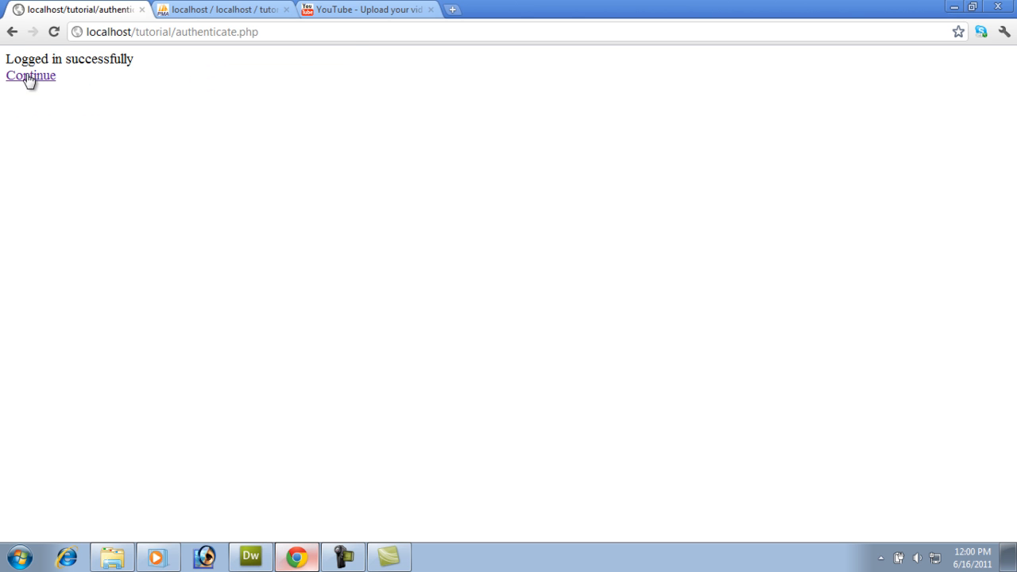
left_click(30, 75)
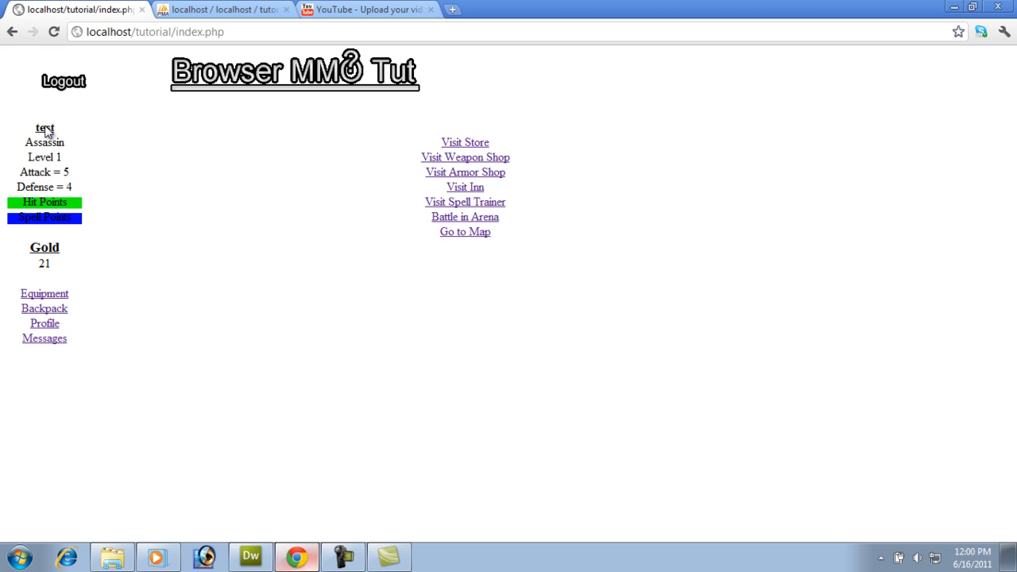
left_click(44, 323)
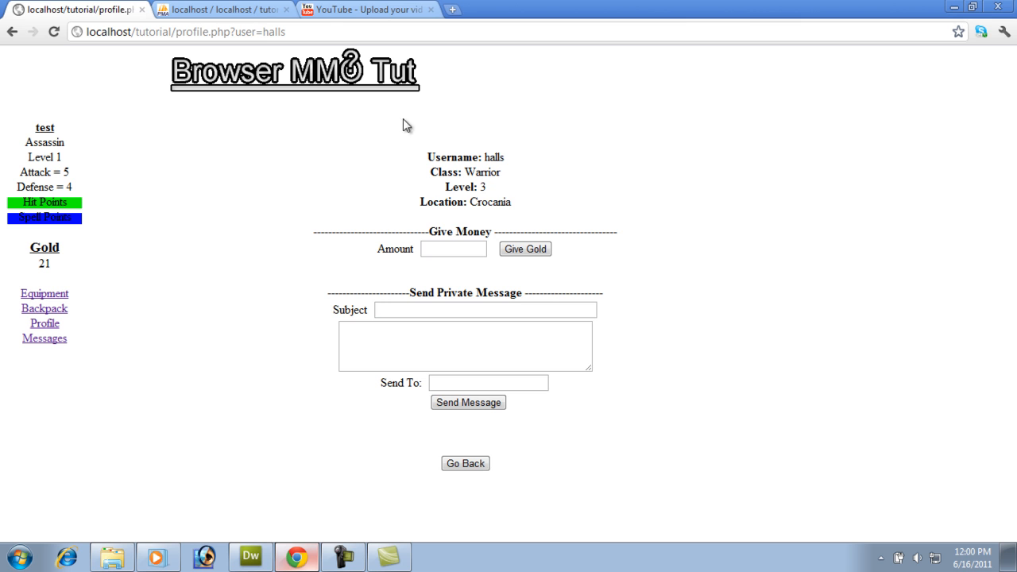
Give halls 10 gold, leaving test with 11, and return to the main page
left_click(453, 249)
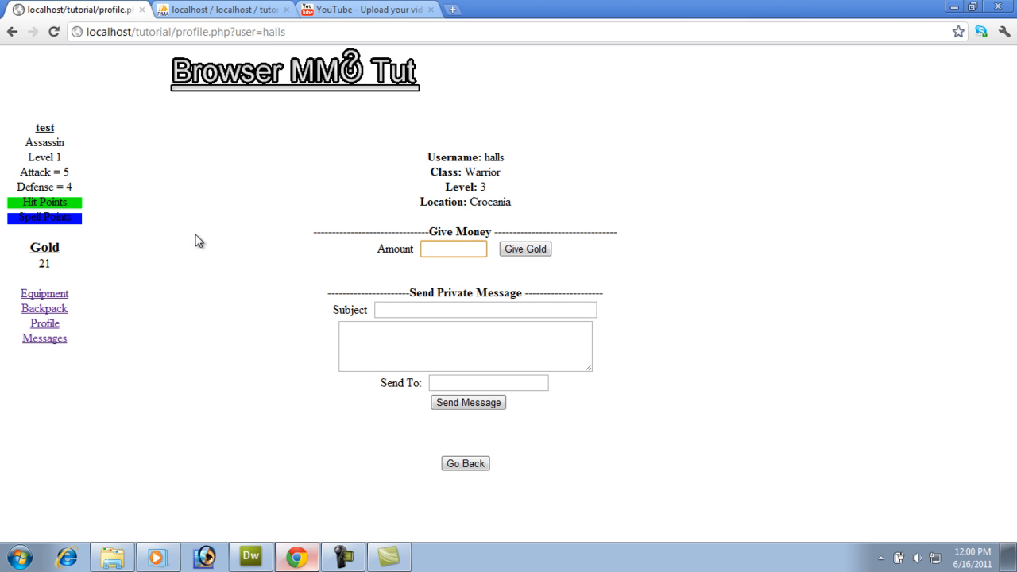
type("10")
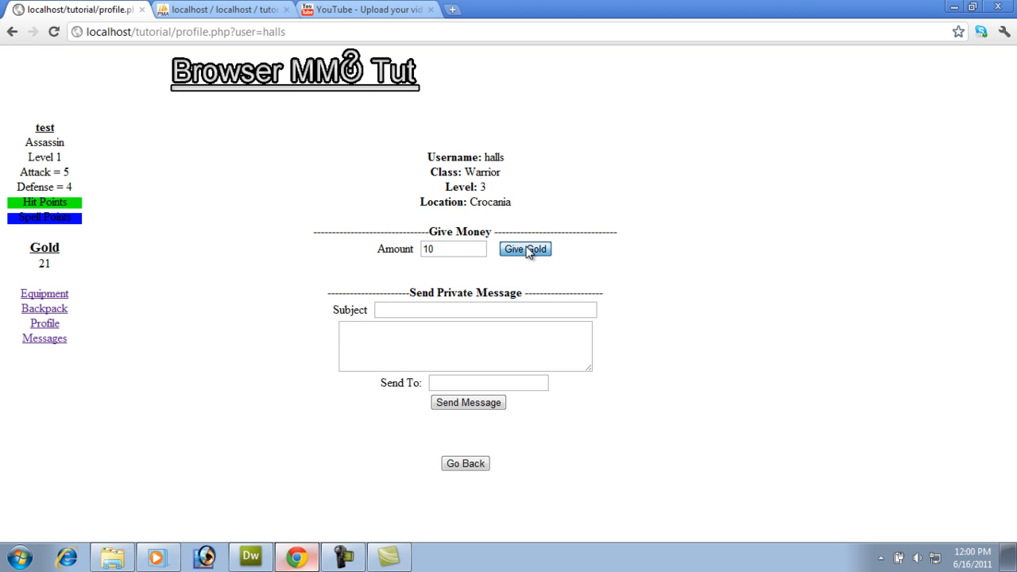
left_click(524, 248)
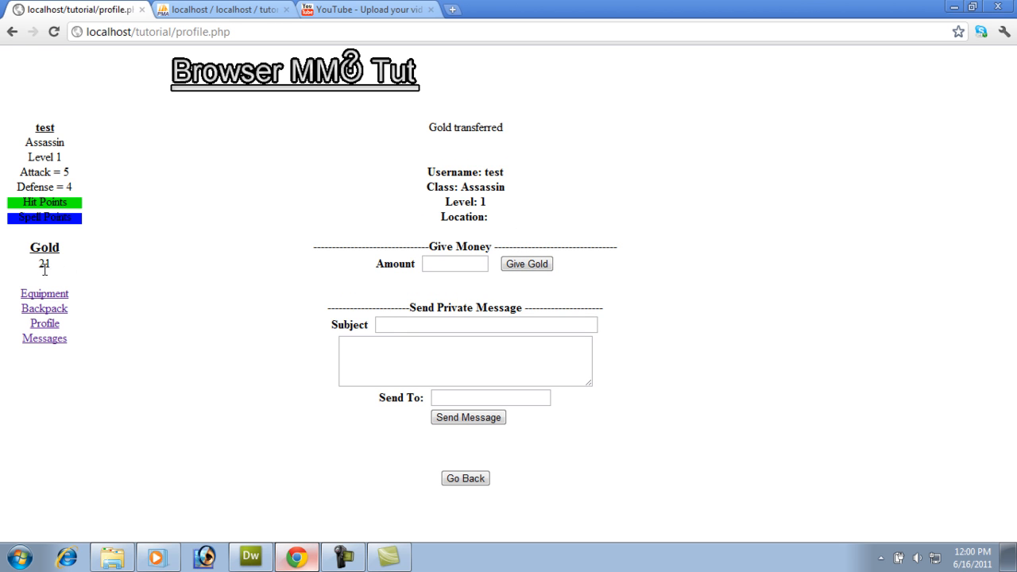
mouse_move(114, 252)
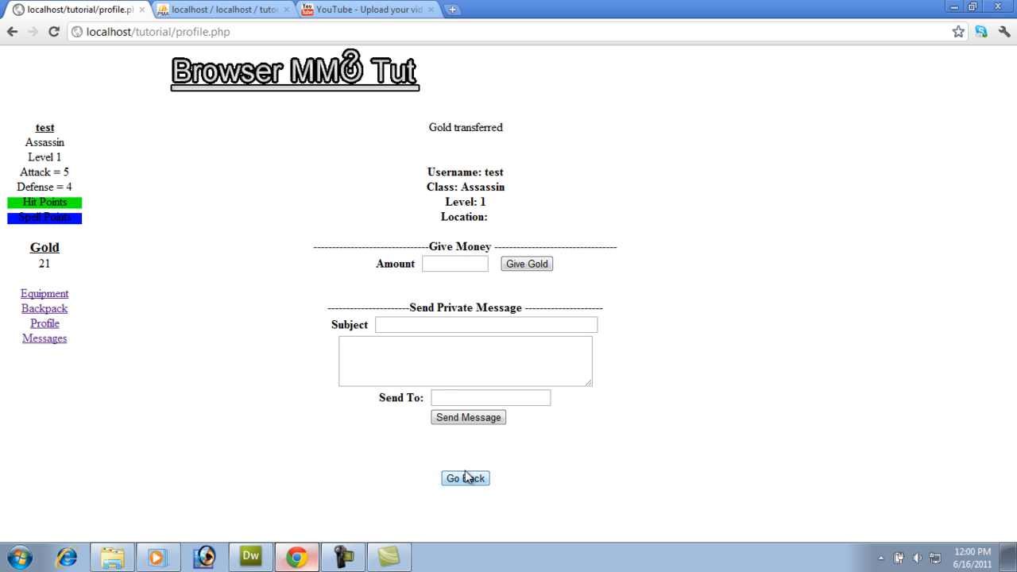
left_click(465, 478)
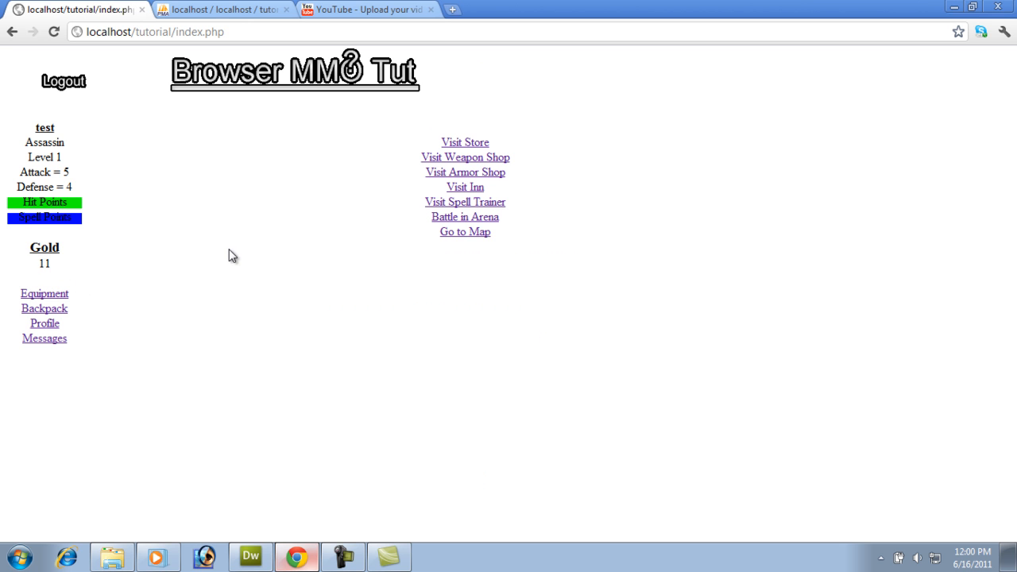
mouse_move(271, 245)
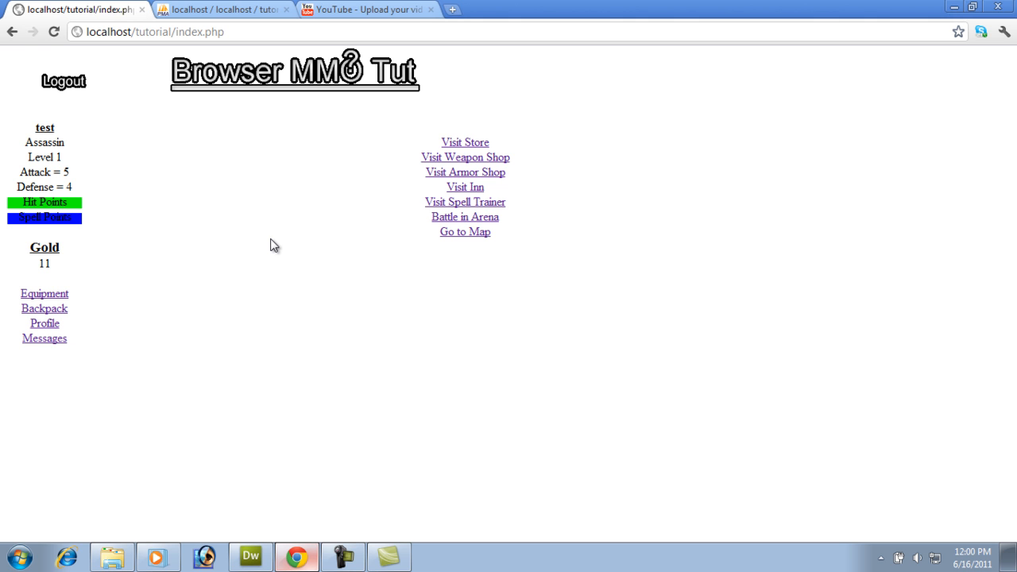
mouse_move(223, 46)
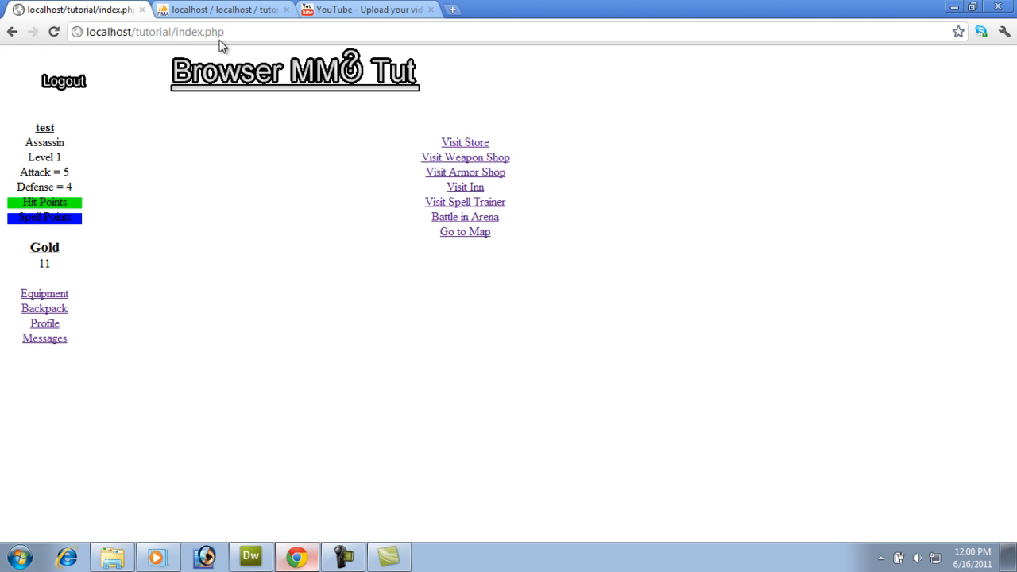
Go to login.php and log in as halls
double_click(201, 32)
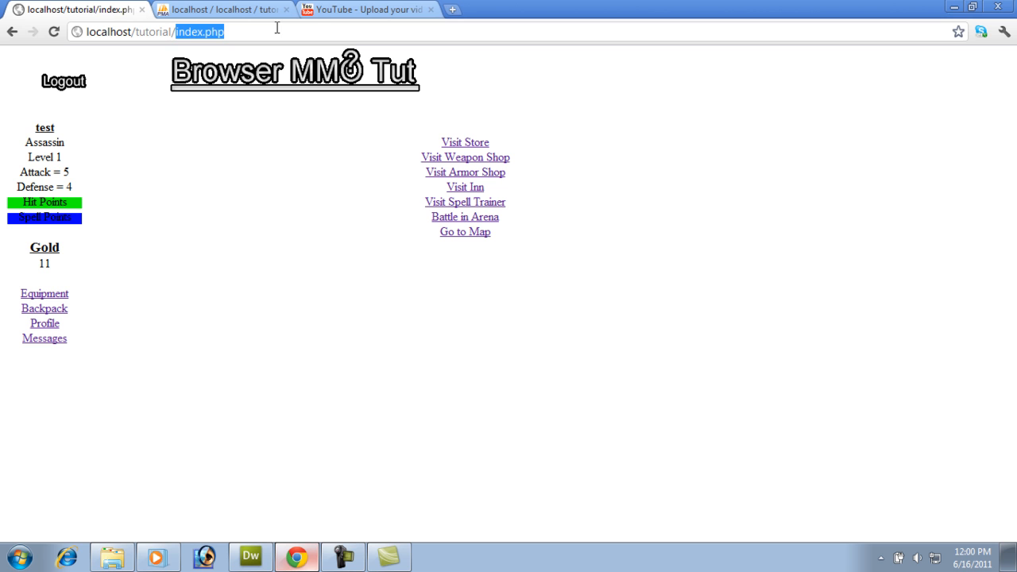
type("login.php")
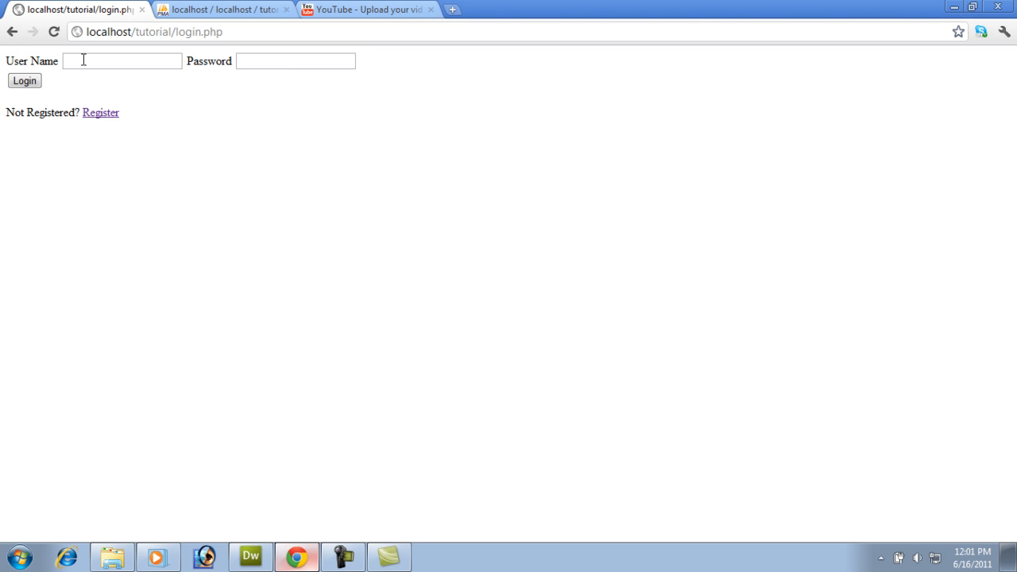
left_click(122, 60)
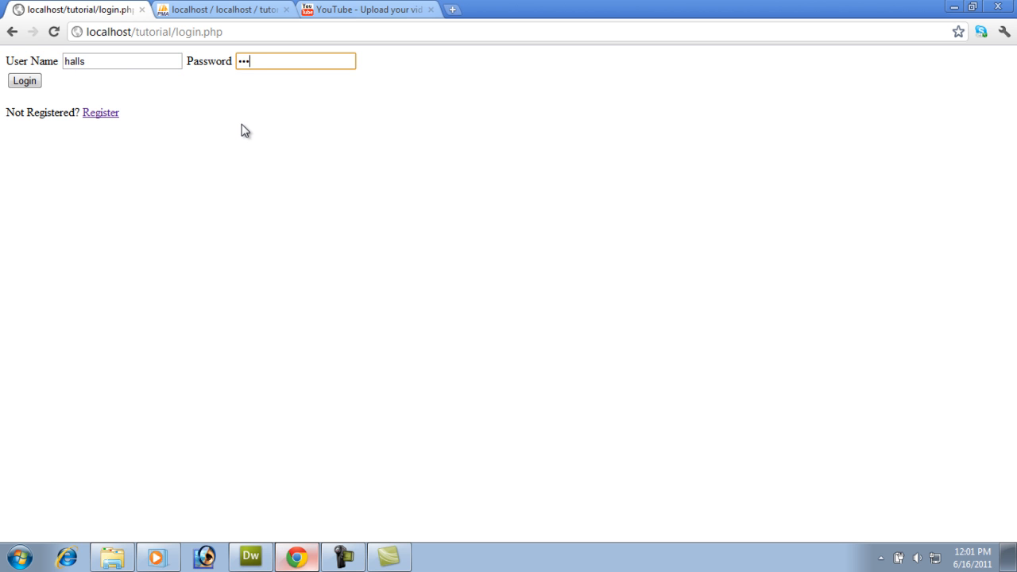
left_click(24, 81)
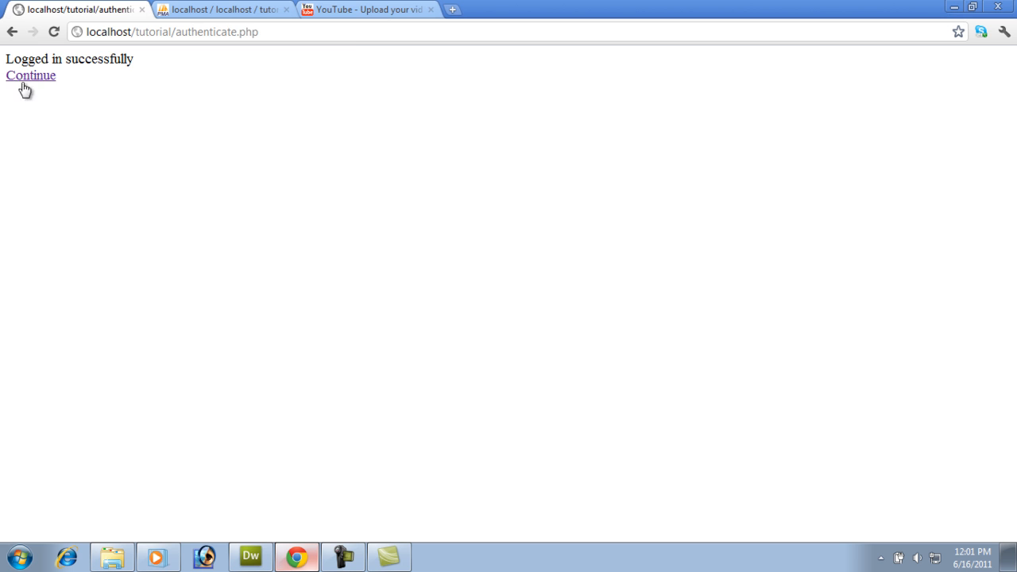
left_click(31, 75)
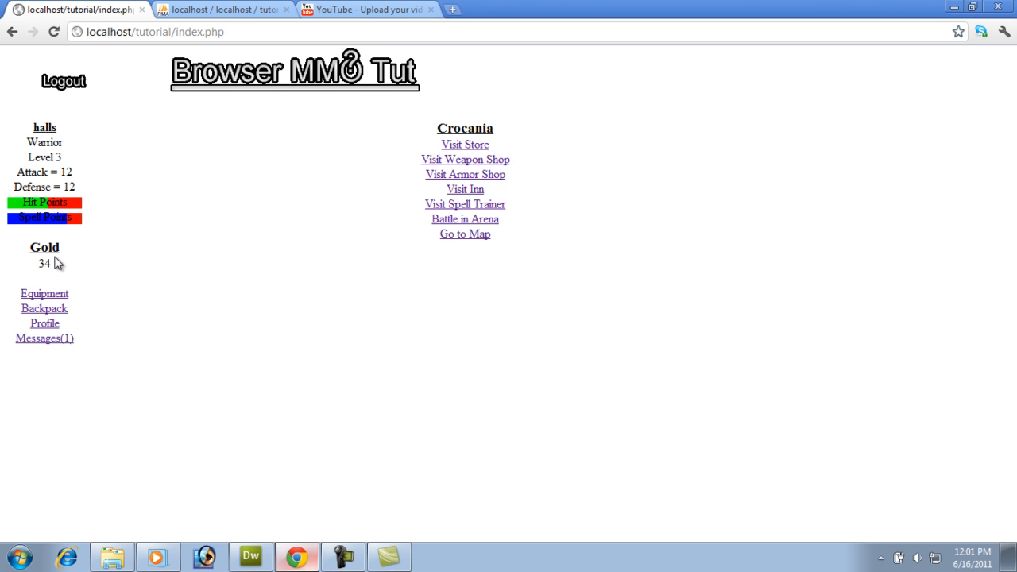
Read the System message saying test gave 10 gold, then delete it
left_click(44, 338)
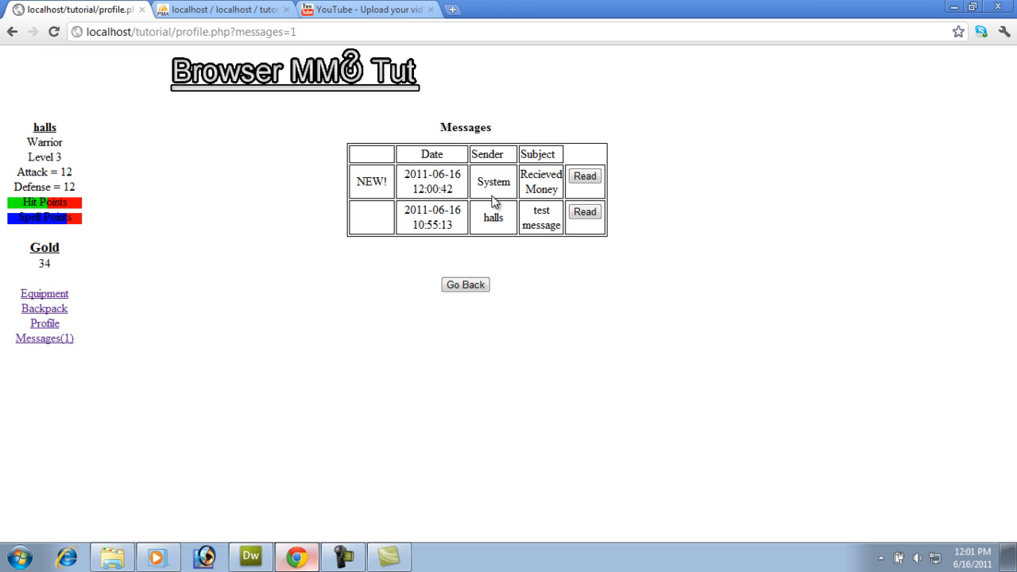
mouse_move(585, 176)
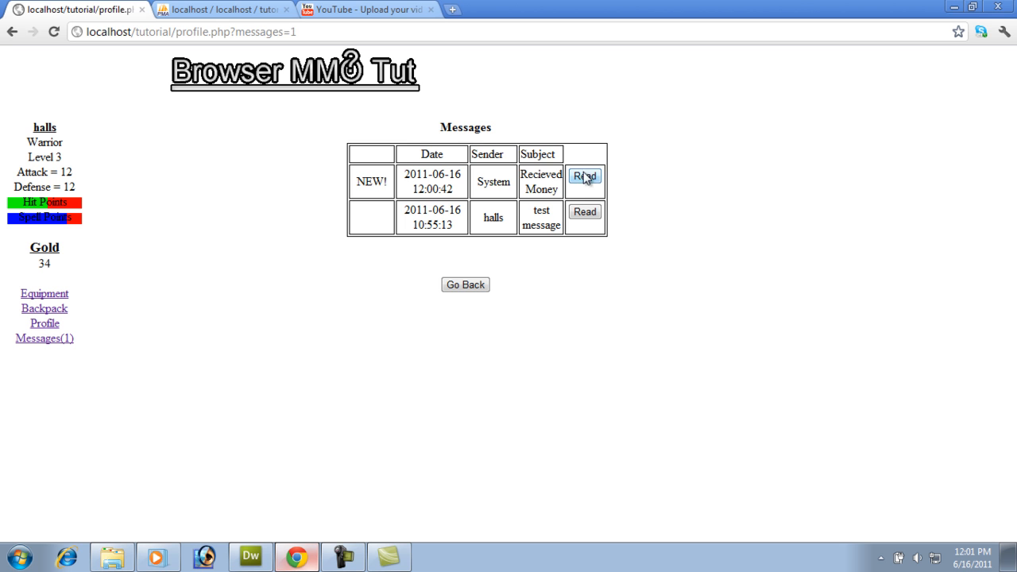
left_click(585, 176)
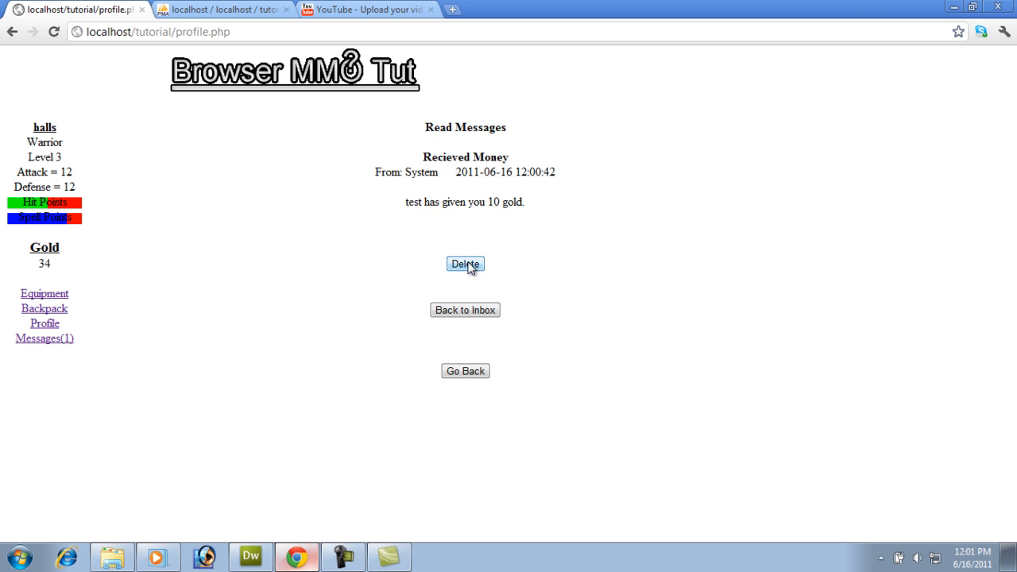
left_click(465, 264)
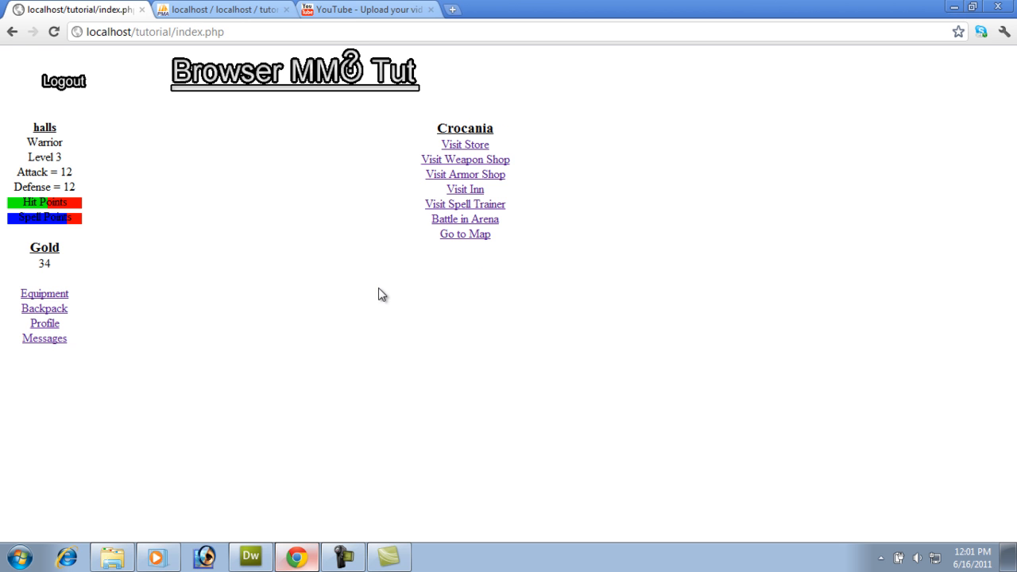
mouse_move(266, 289)
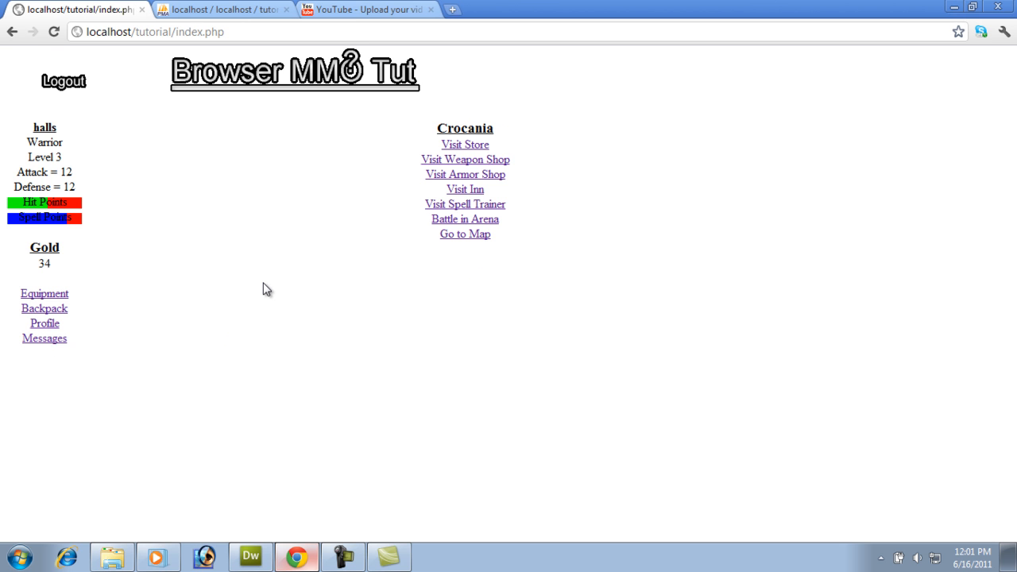
View halls's profile with give money and message forms, then return to profile.php's code
left_click(45, 324)
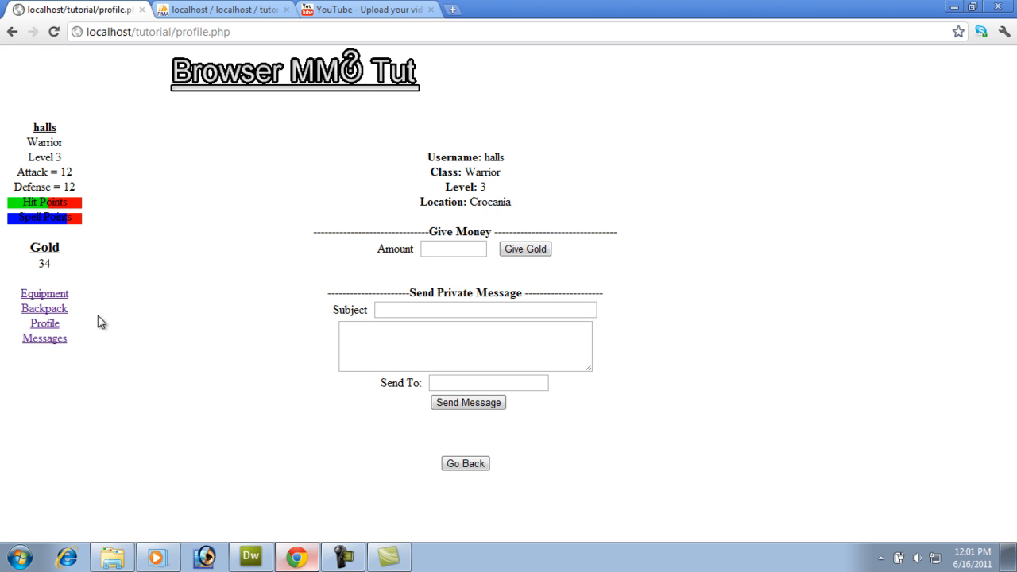
mouse_move(274, 306)
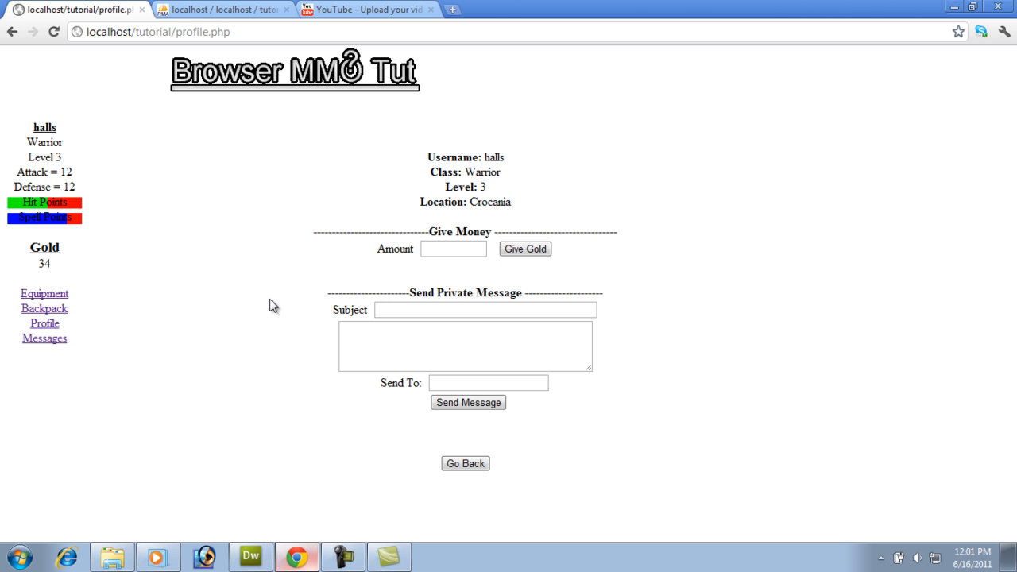
mouse_move(419, 230)
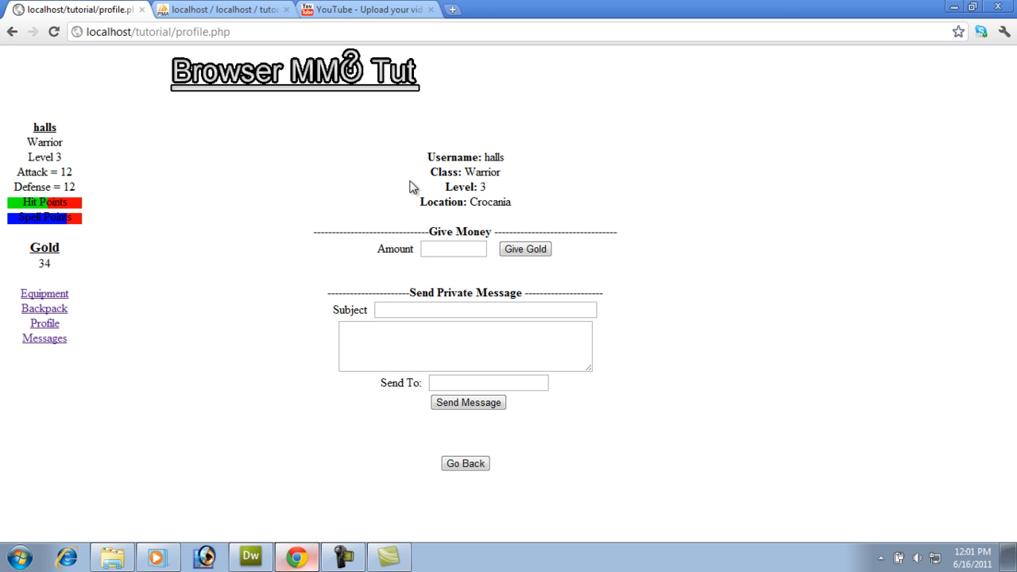
mouse_move(272, 334)
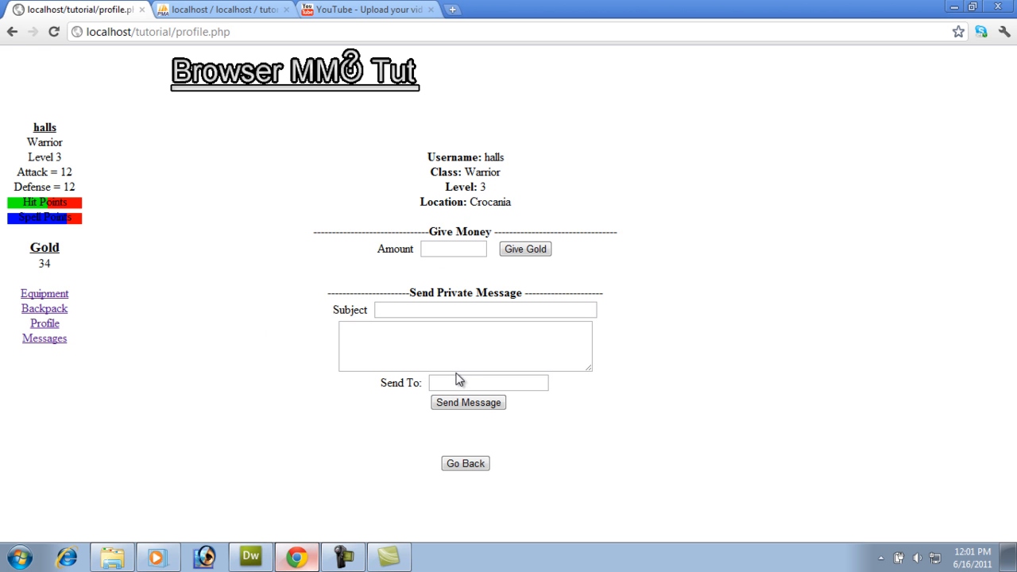
mouse_move(471, 347)
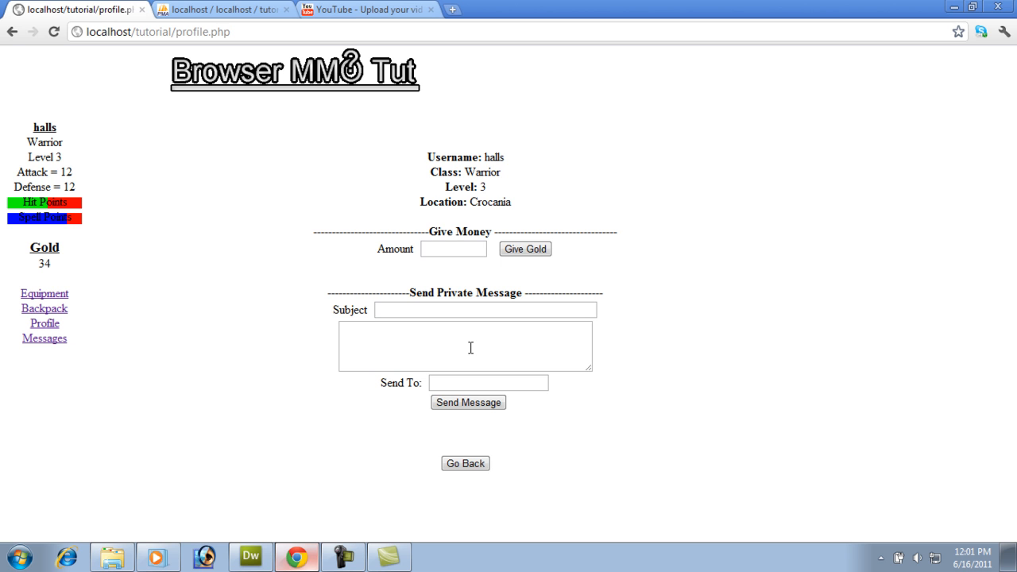
mouse_move(467, 343)
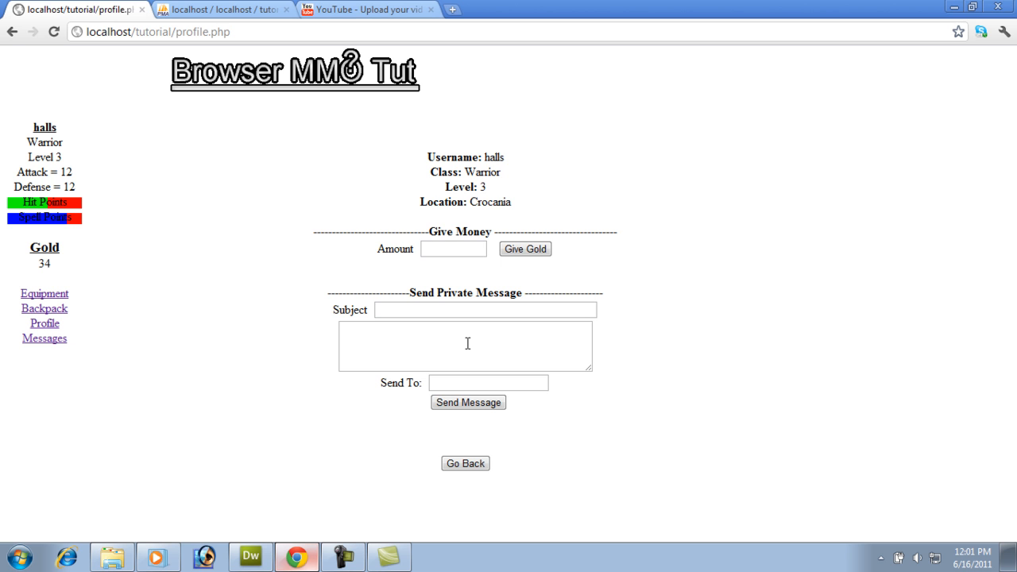
mouse_move(286, 543)
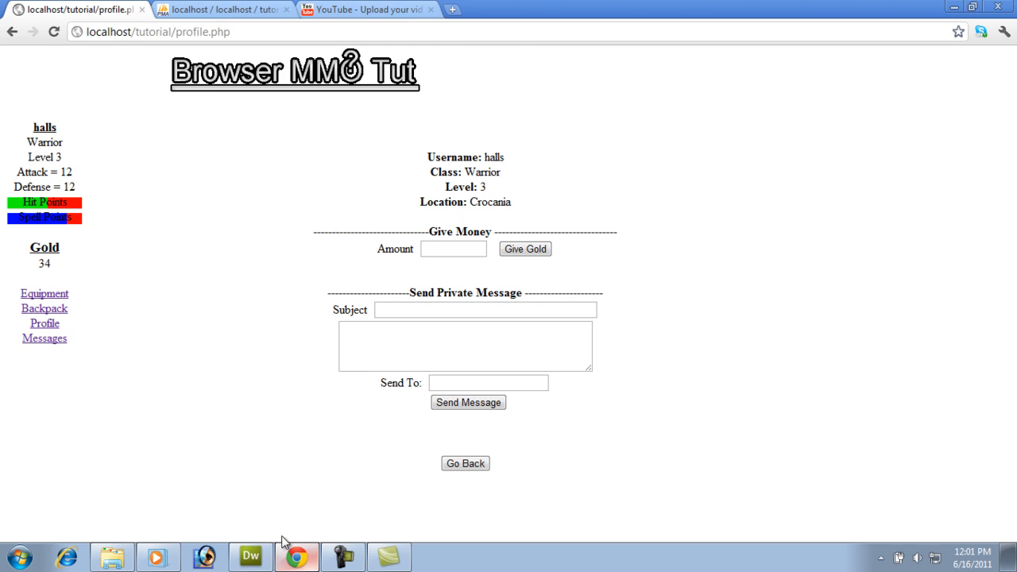
left_click(250, 556)
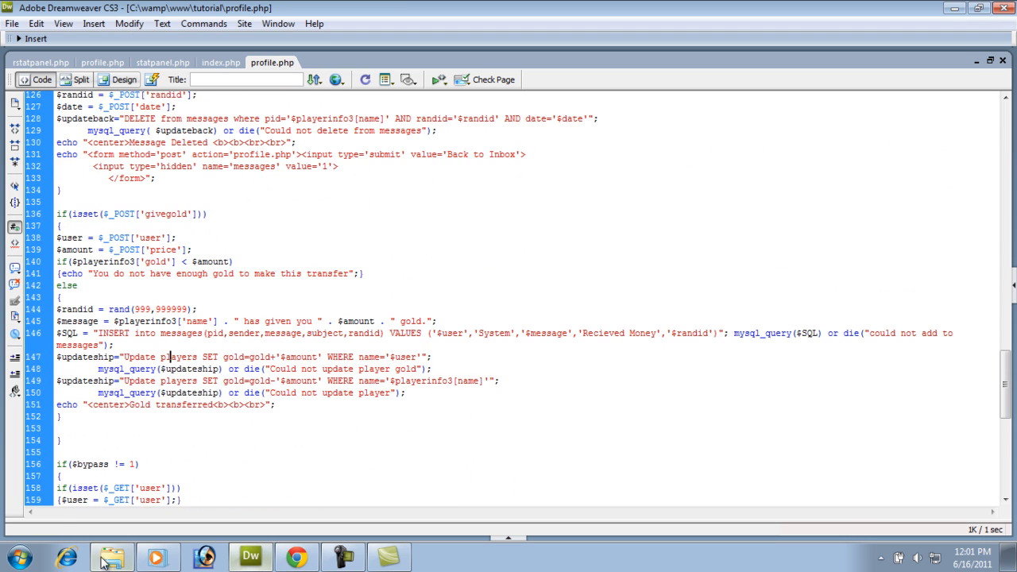
Open reguser.php from the tutorial folder, scroll to the INSERT query, then return to Chrome
left_click(111, 557)
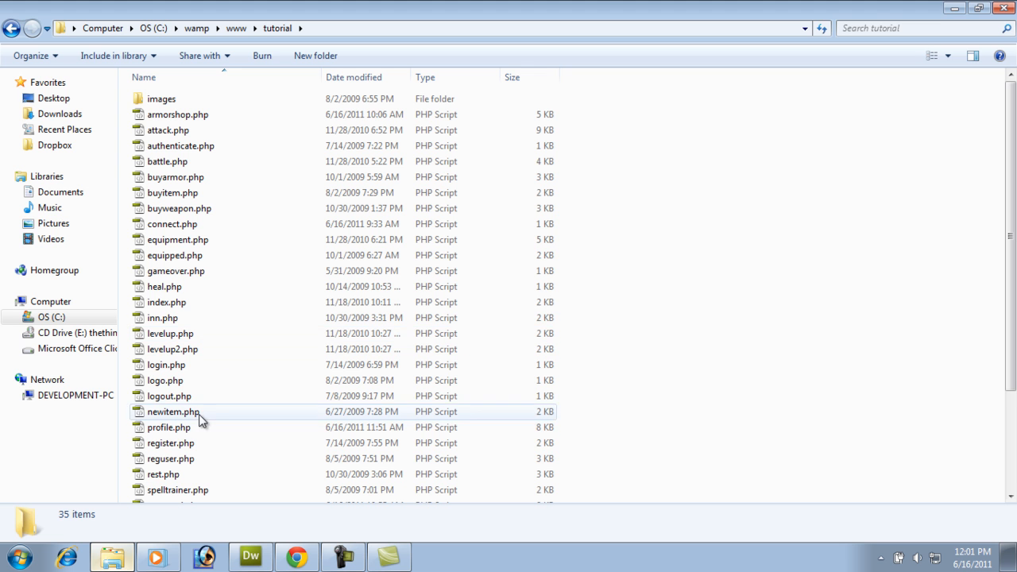
left_click(170, 458)
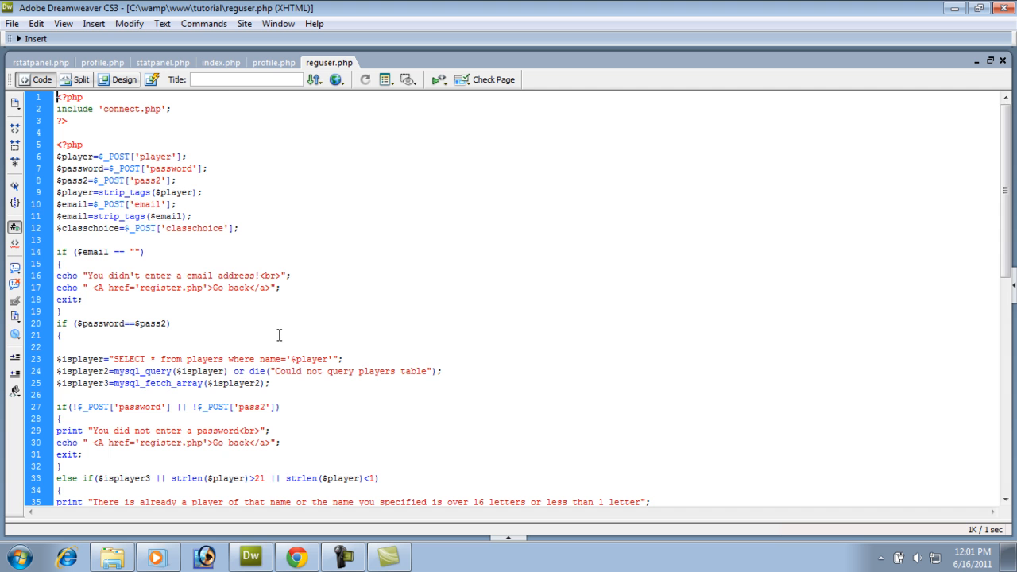
scroll("down", 3)
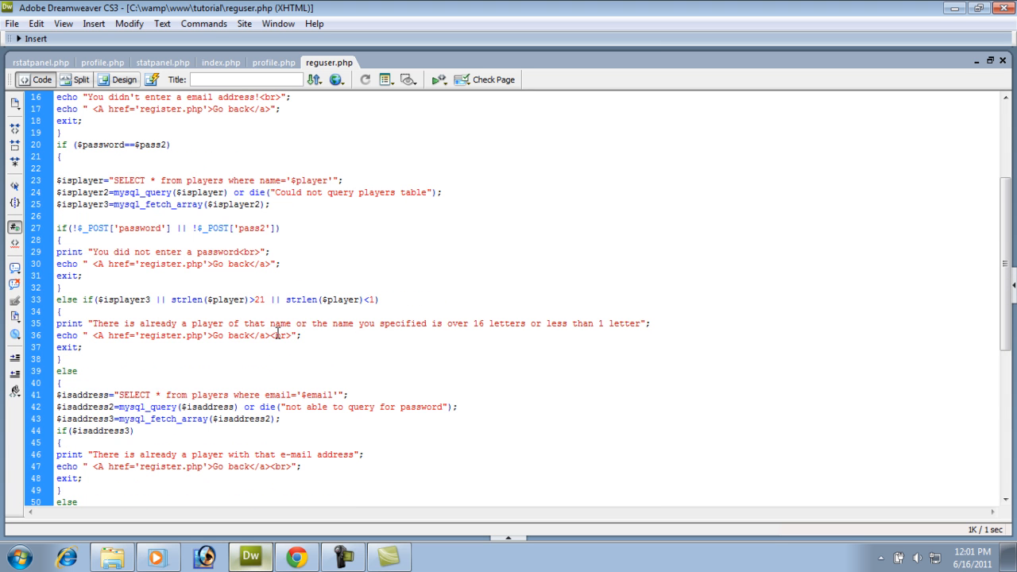
scroll("down", 3)
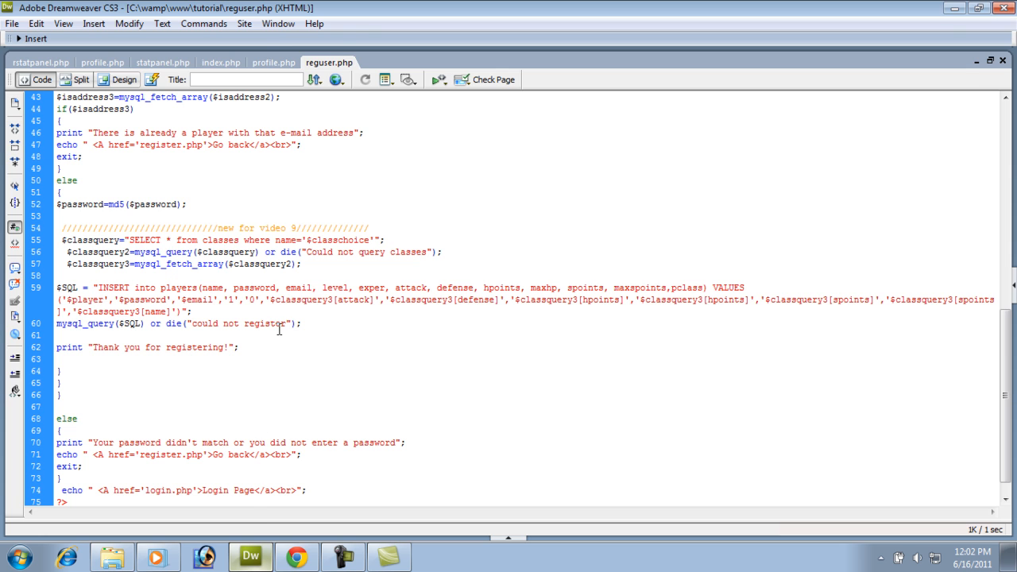
left_click(296, 556)
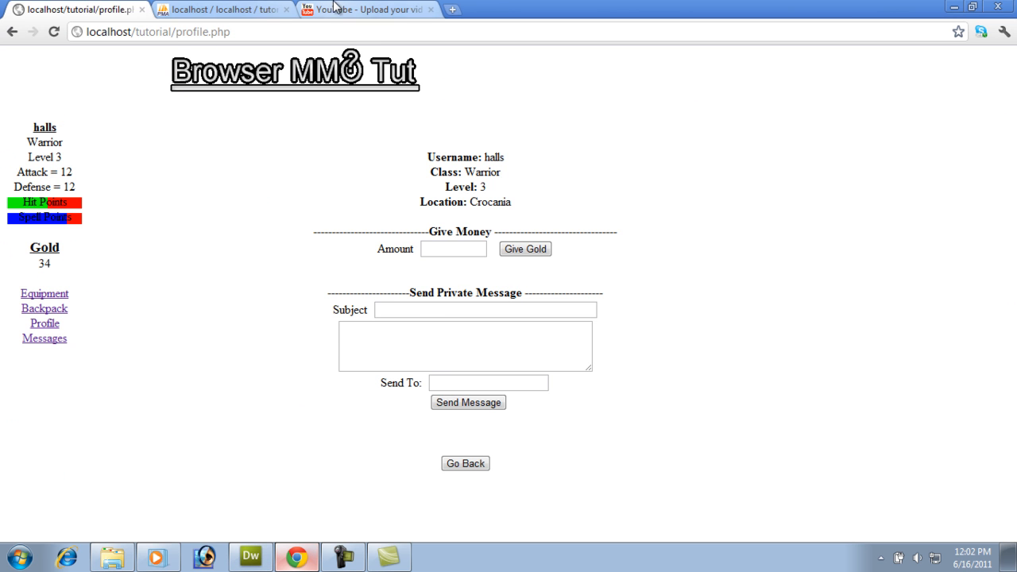
In players Structure, add field 'dateregistered' after email, TIMESTAMP, default CURRENT_TIMESTAMP, and save
left_click(223, 8)
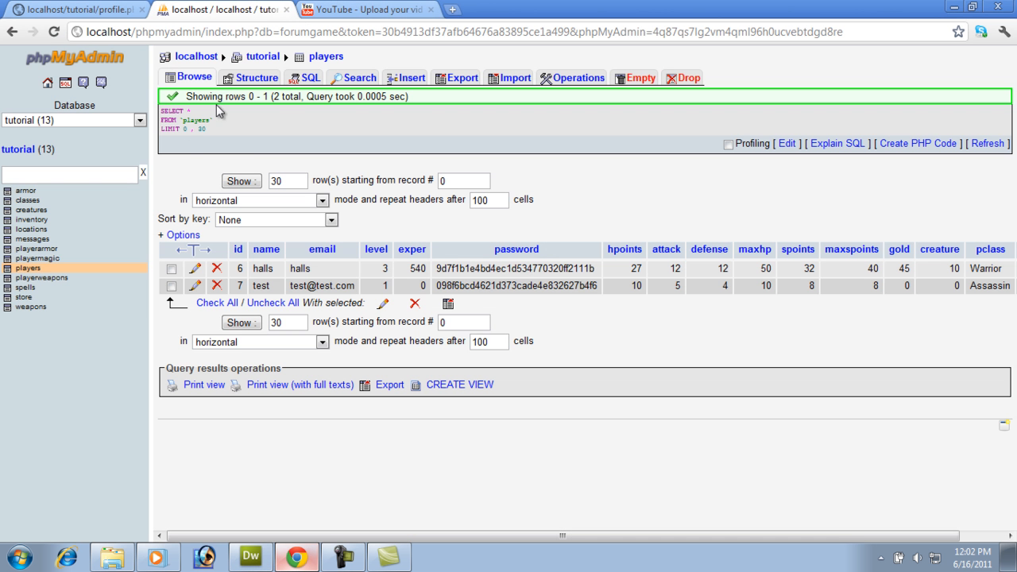
left_click(249, 77)
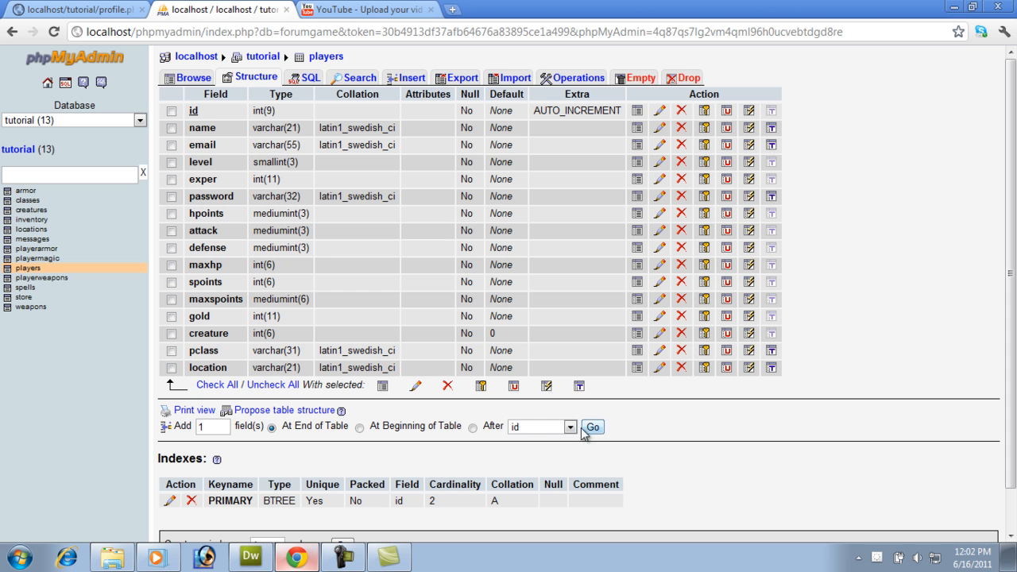
left_click(540, 427)
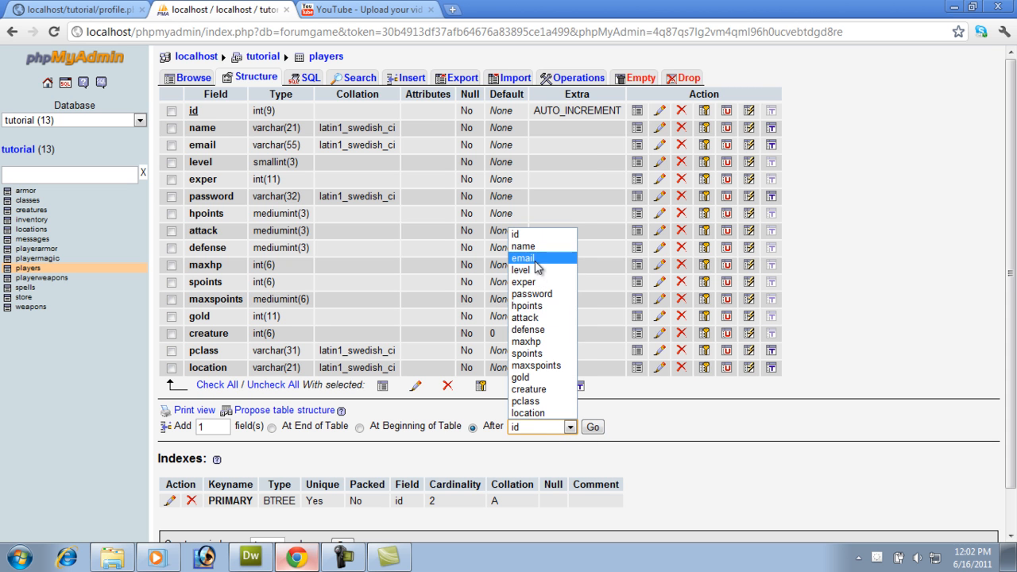
left_click(593, 427)
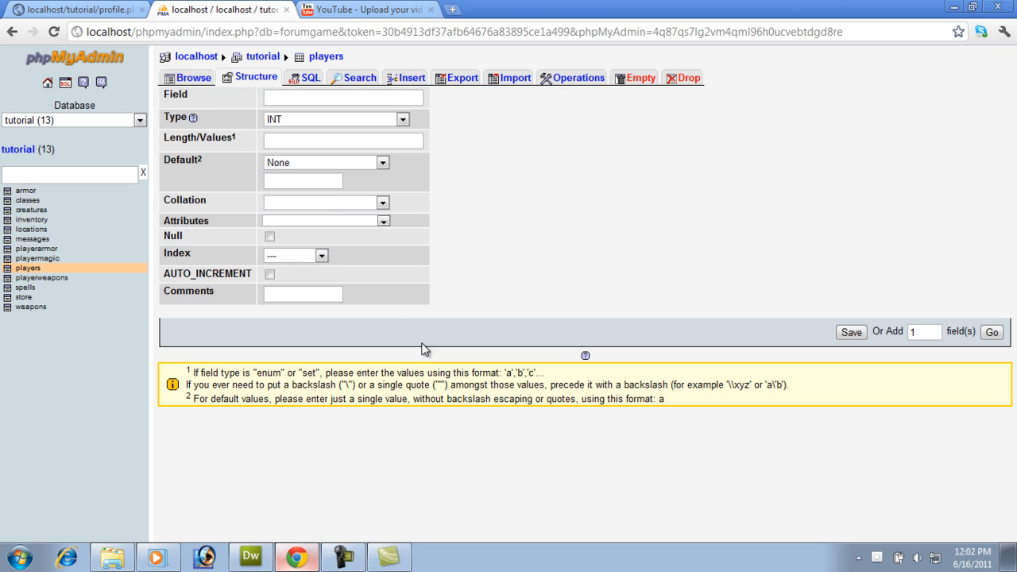
type("datesign")
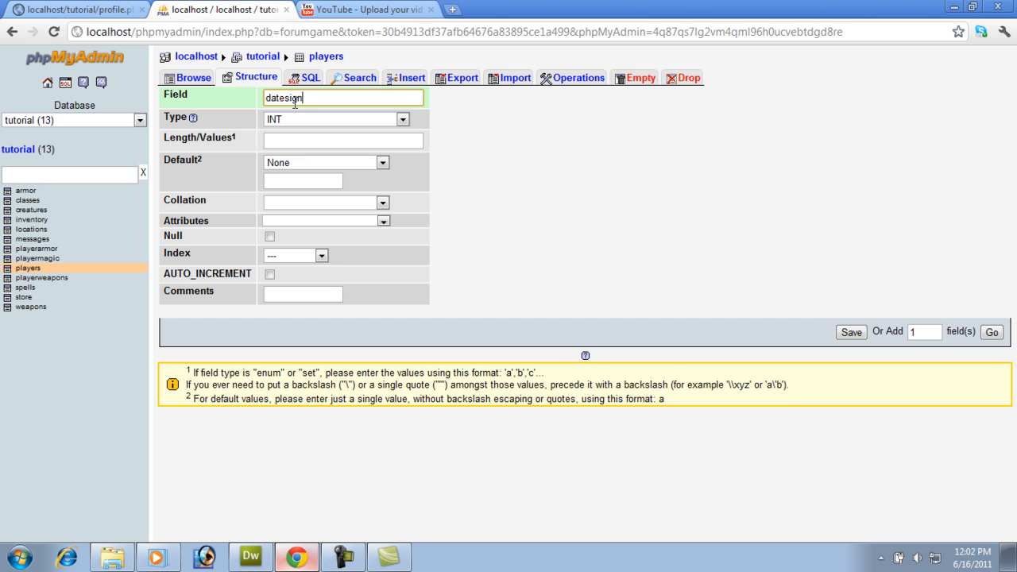
type("on")
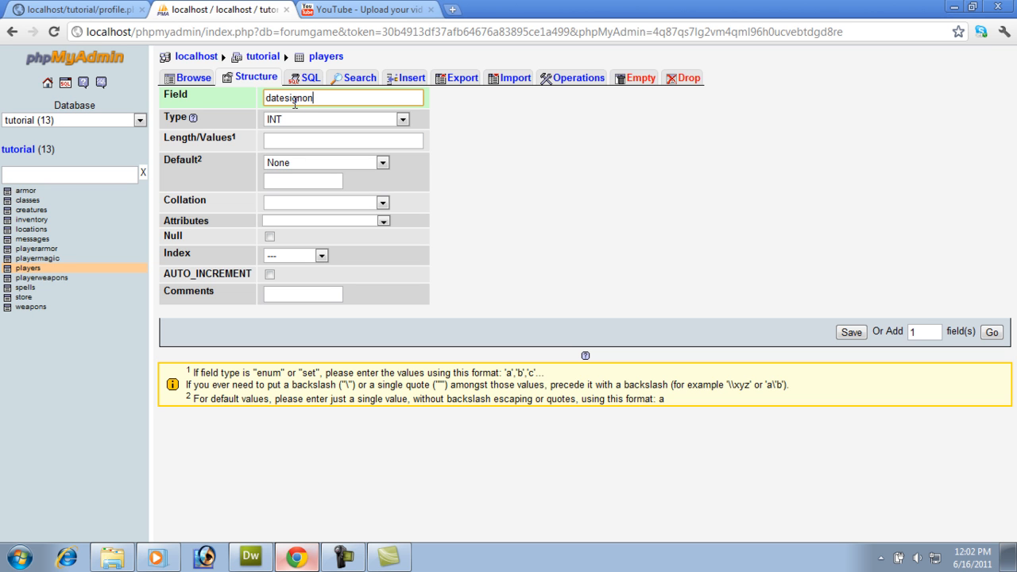
key("BackSpace")
type("regi")
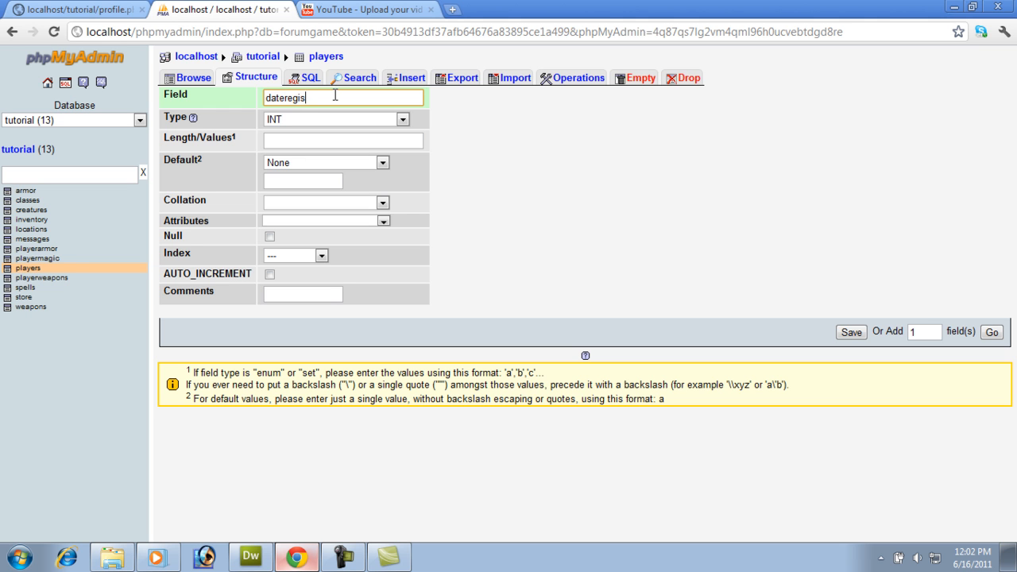
type("tered")
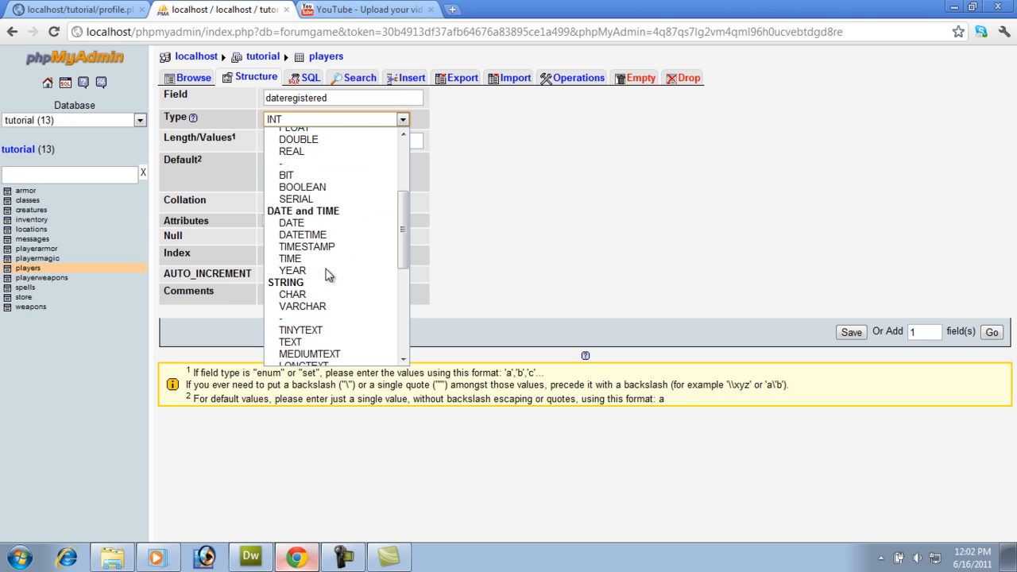
left_click(306, 246)
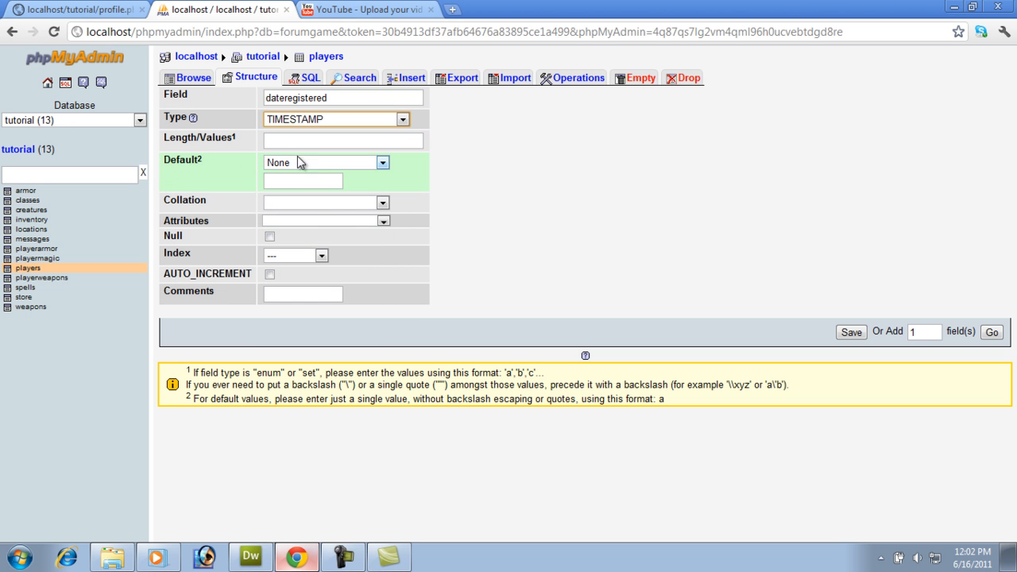
left_click(326, 162)
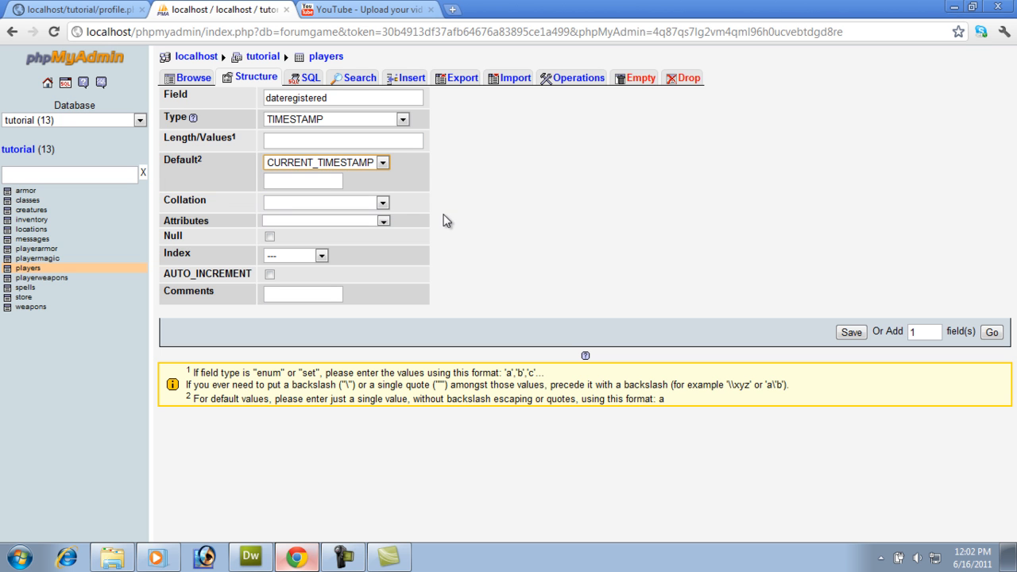
left_click(851, 331)
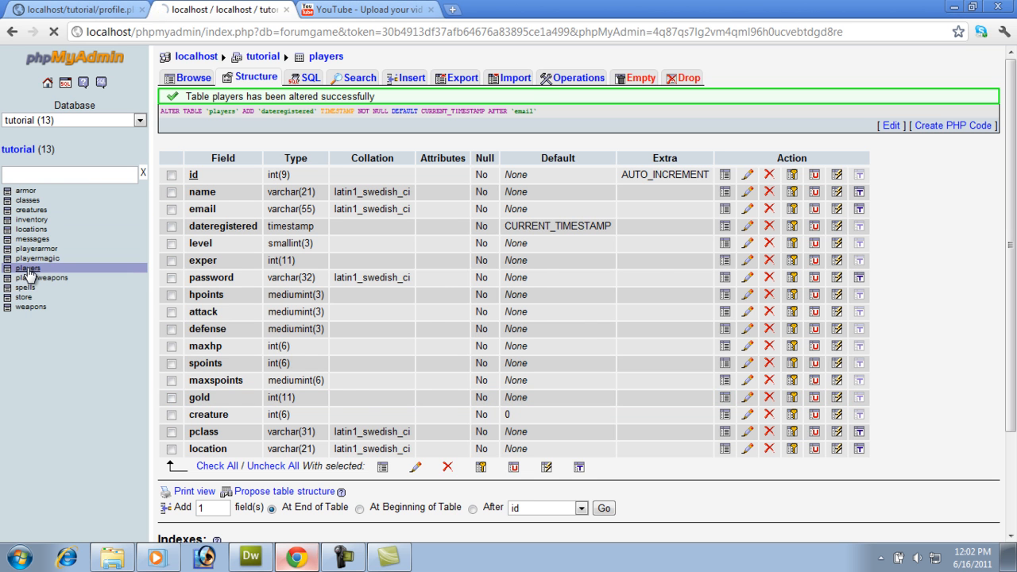
Browse players to see zeroed dateregistered for halls and test, then return to the profile page
left_click(193, 78)
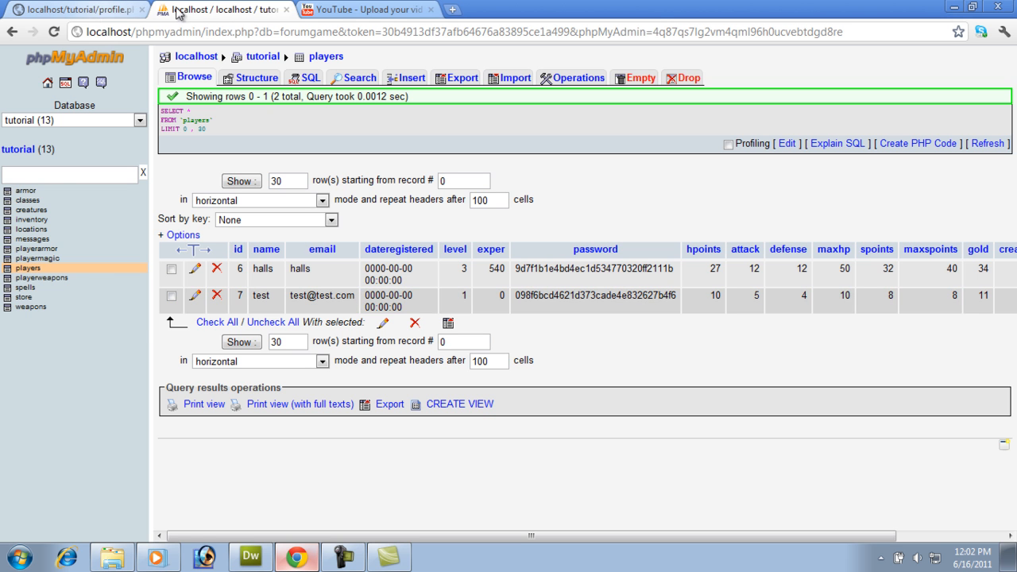
left_click(75, 10)
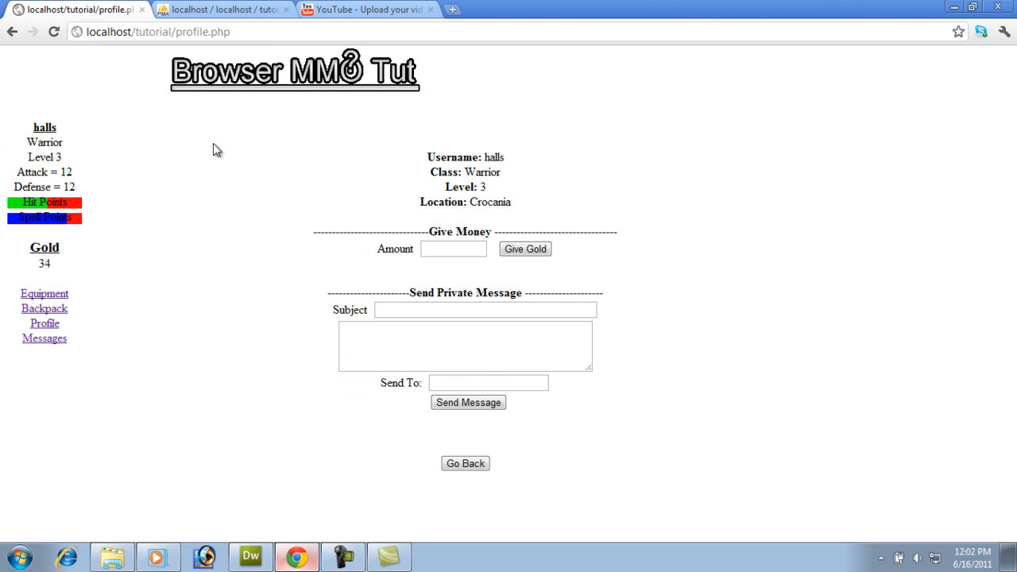
Register a new Knight player named test2 on register.php
double_click(202, 32)
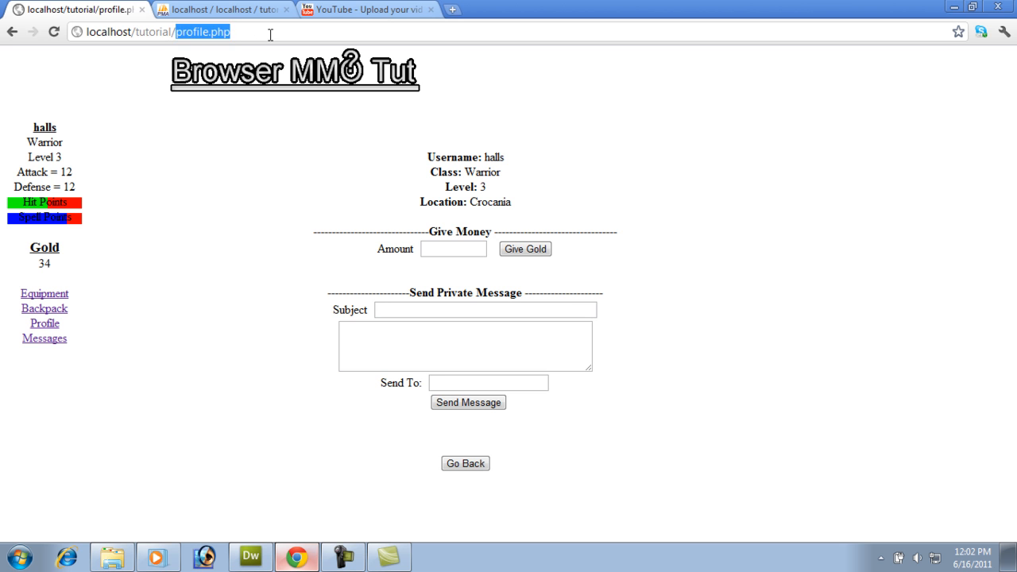
type("register")
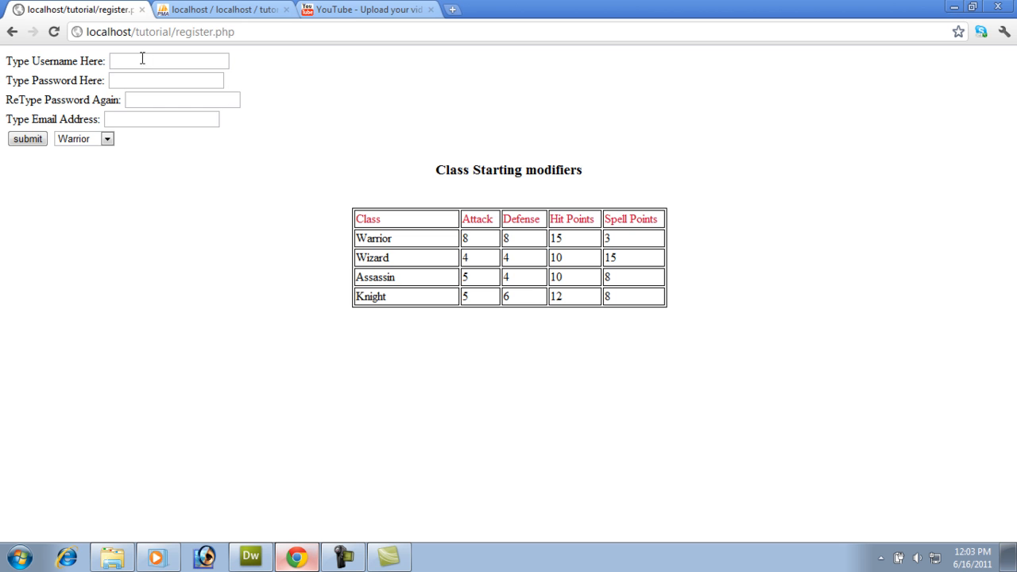
type("test2")
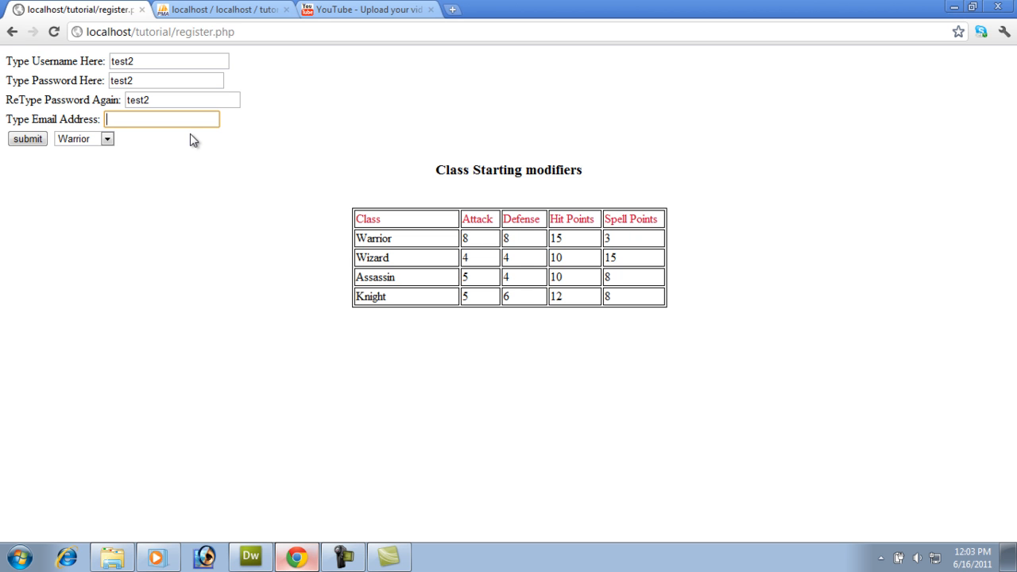
type("test2")
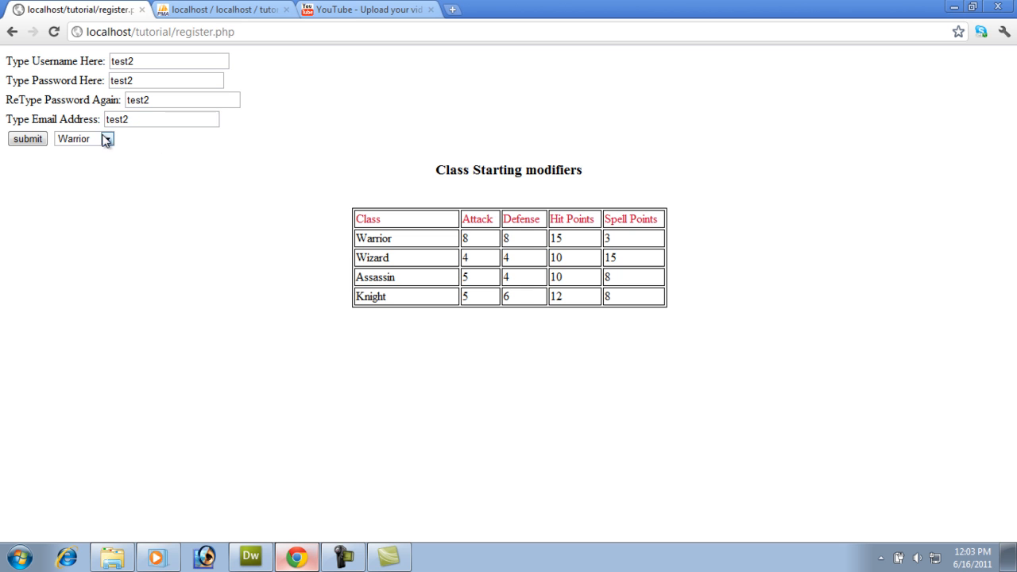
left_click(83, 139)
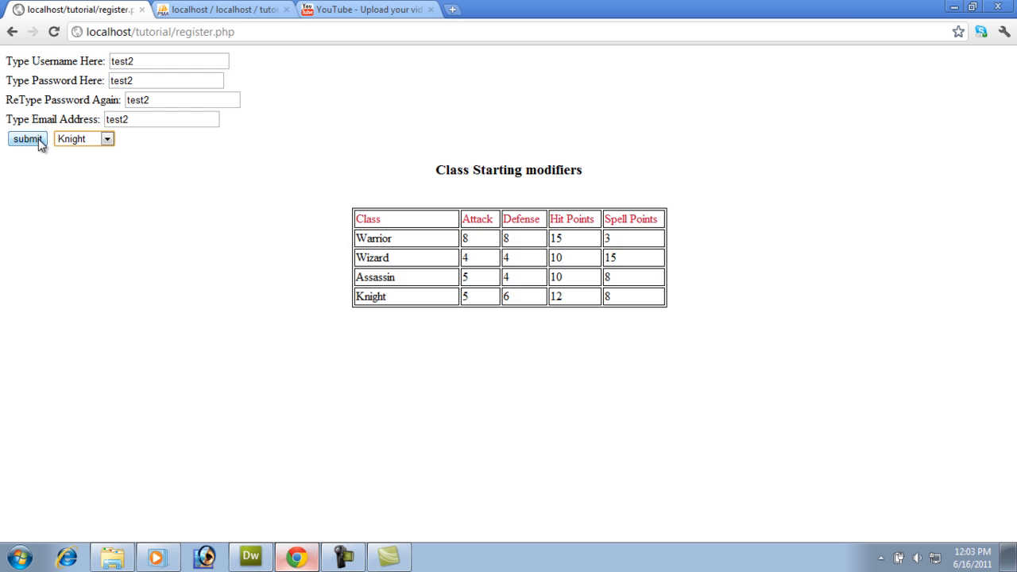
left_click(26, 139)
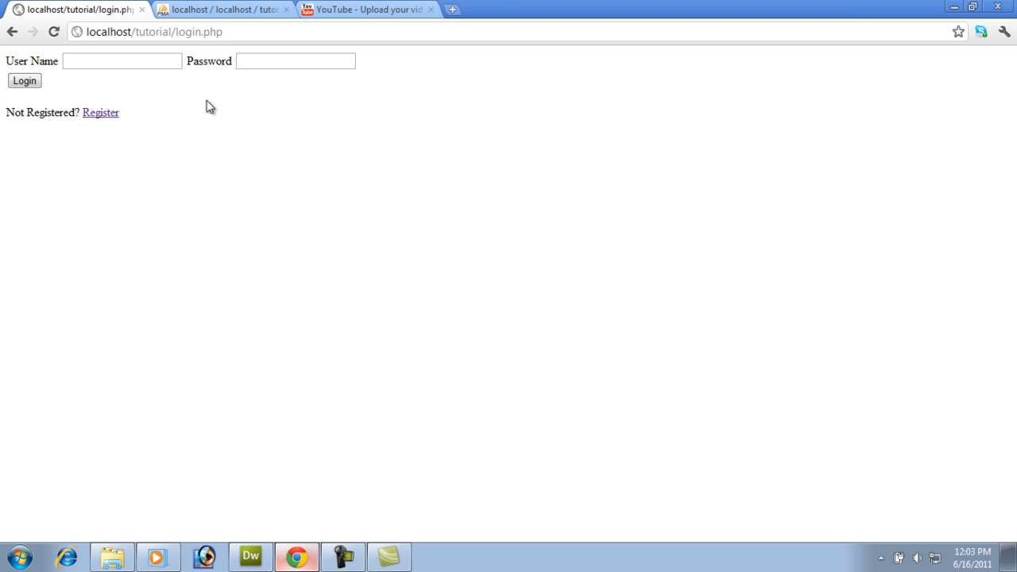
Log back in as halls and reach the town page
type("halls")
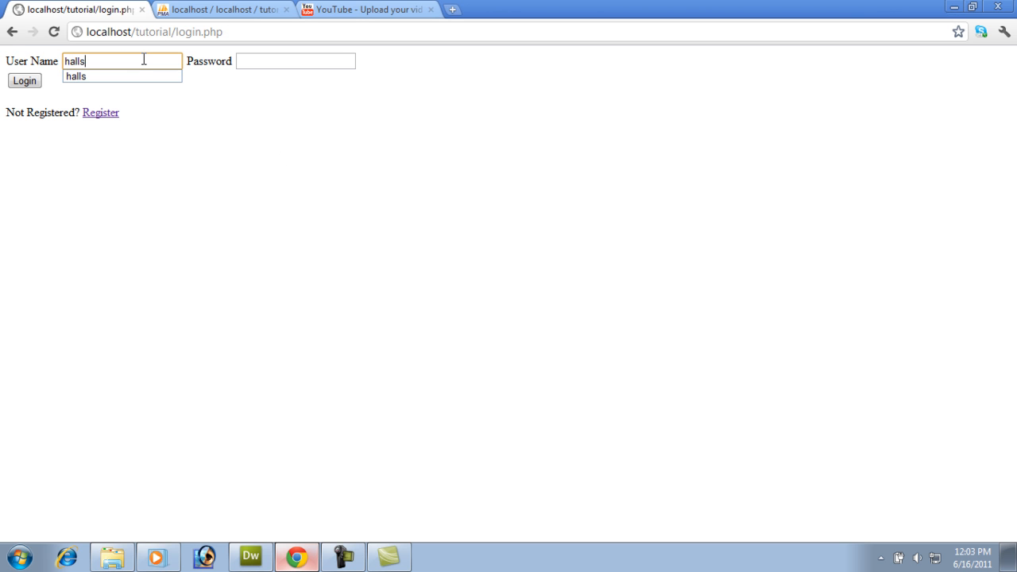
left_click(24, 80)
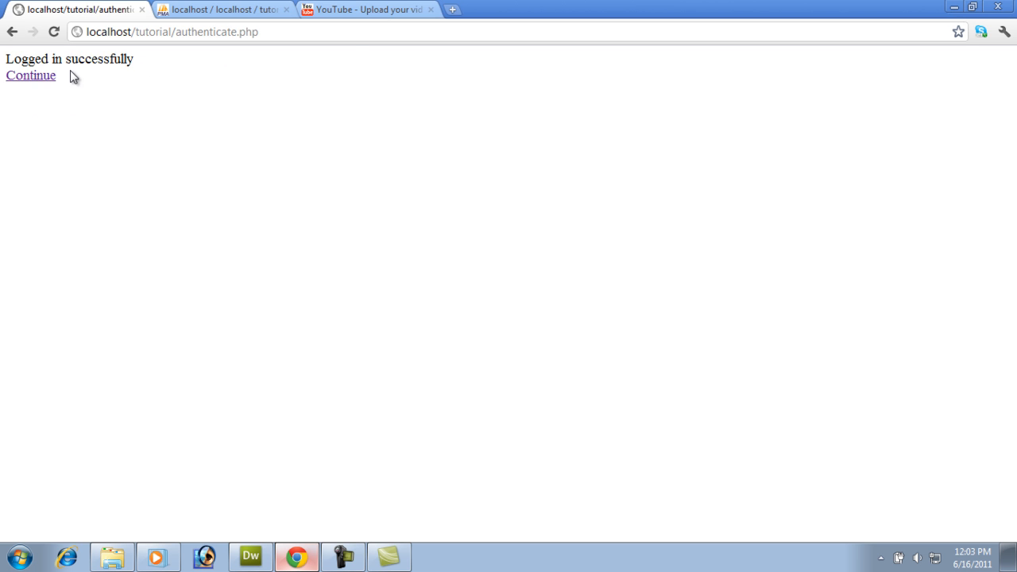
left_click(30, 76)
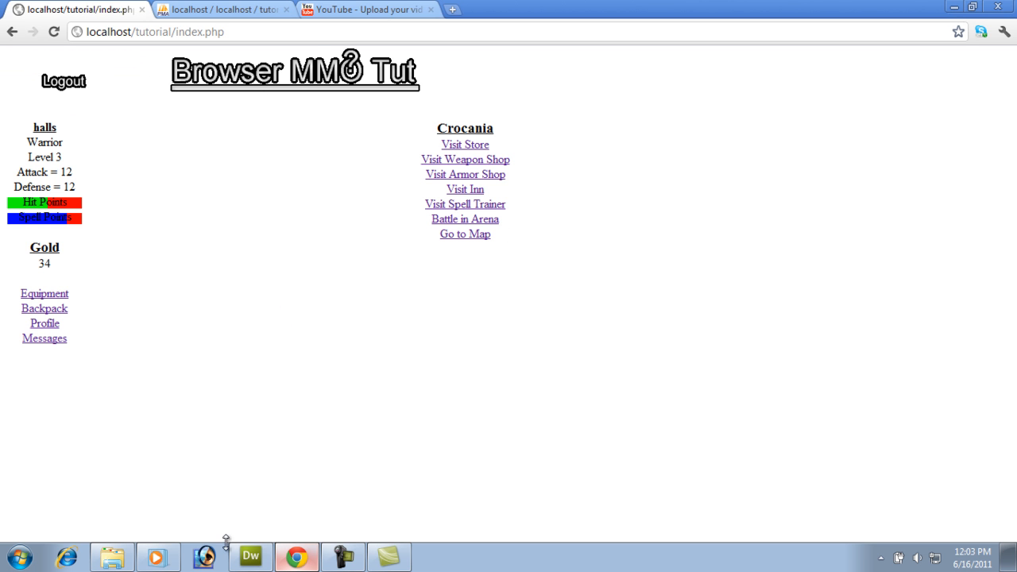
In profile.php, replace 'location' with 'dateregistered' on the Date Registered line, and save
left_click(250, 555)
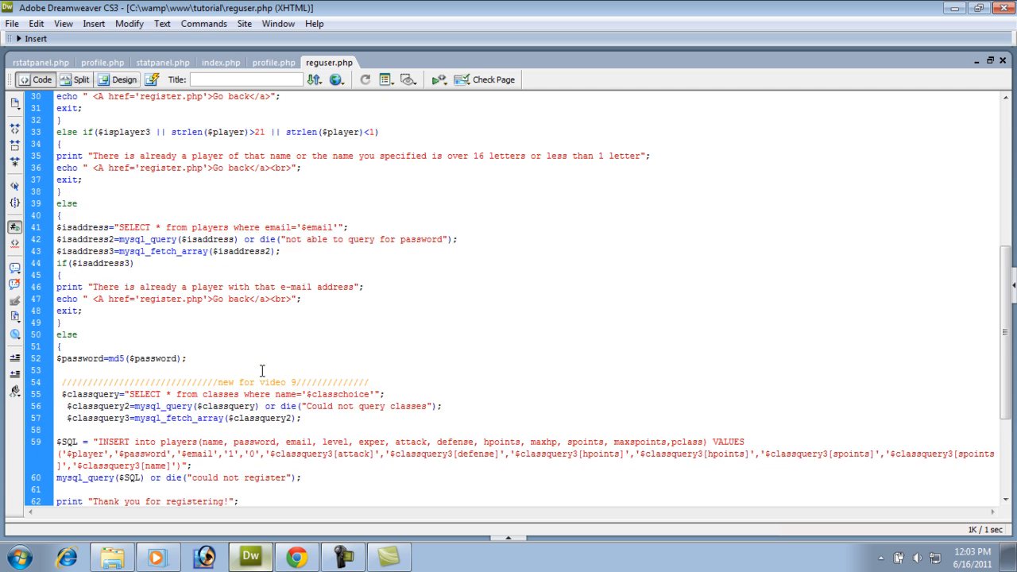
left_click(273, 62)
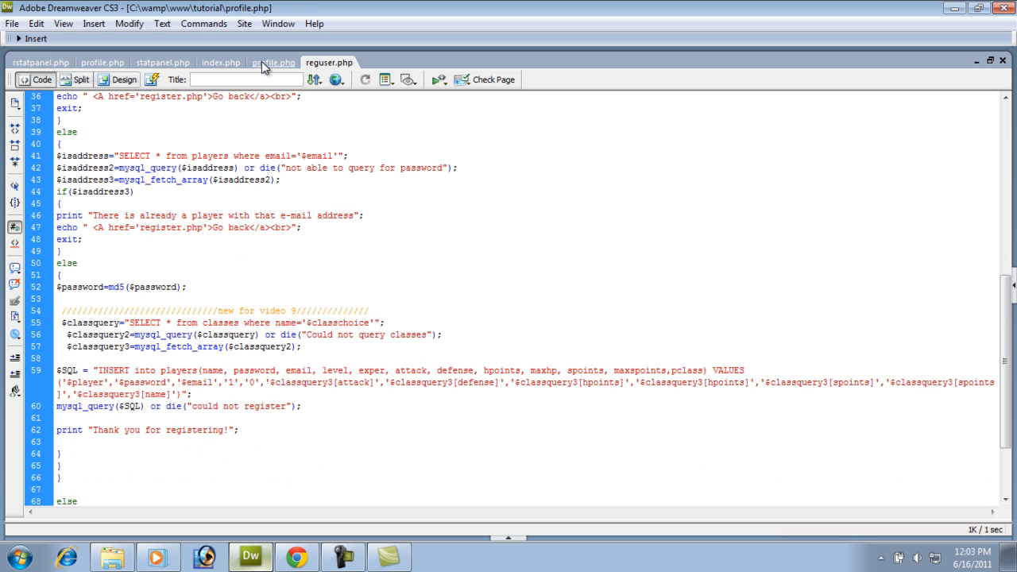
left_click(272, 62)
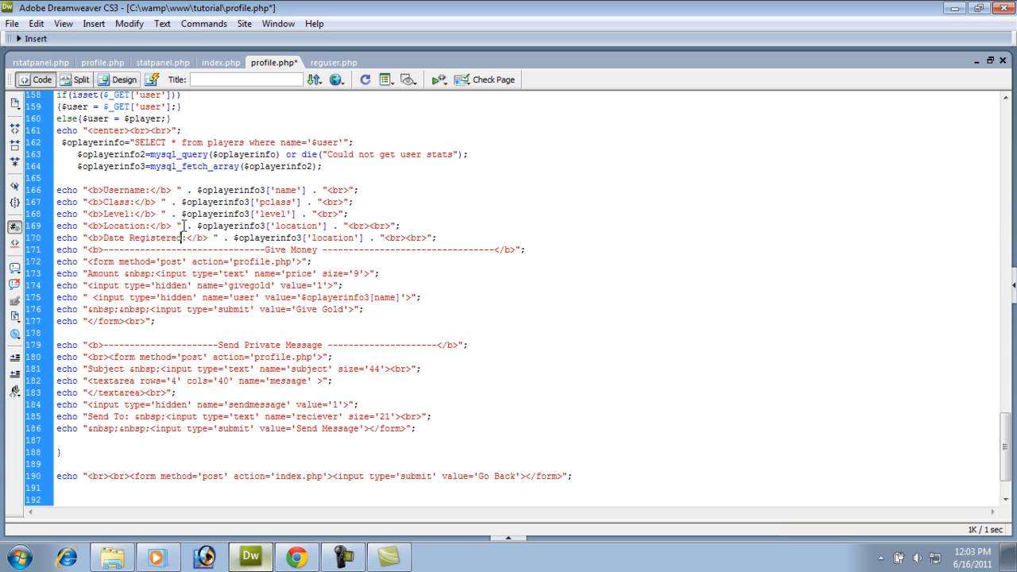
mouse_move(136, 237)
type(":")
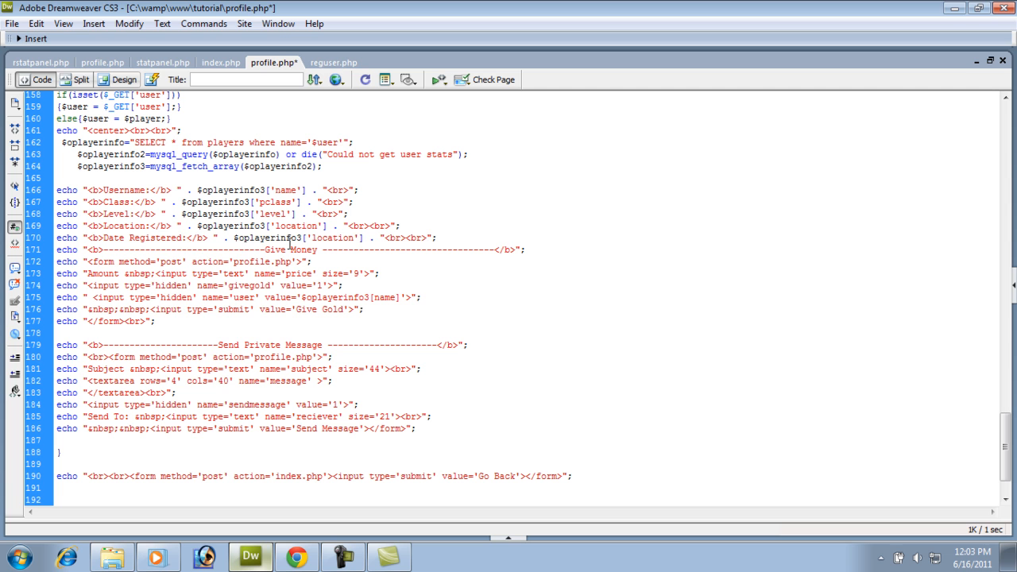
double_click(329, 238)
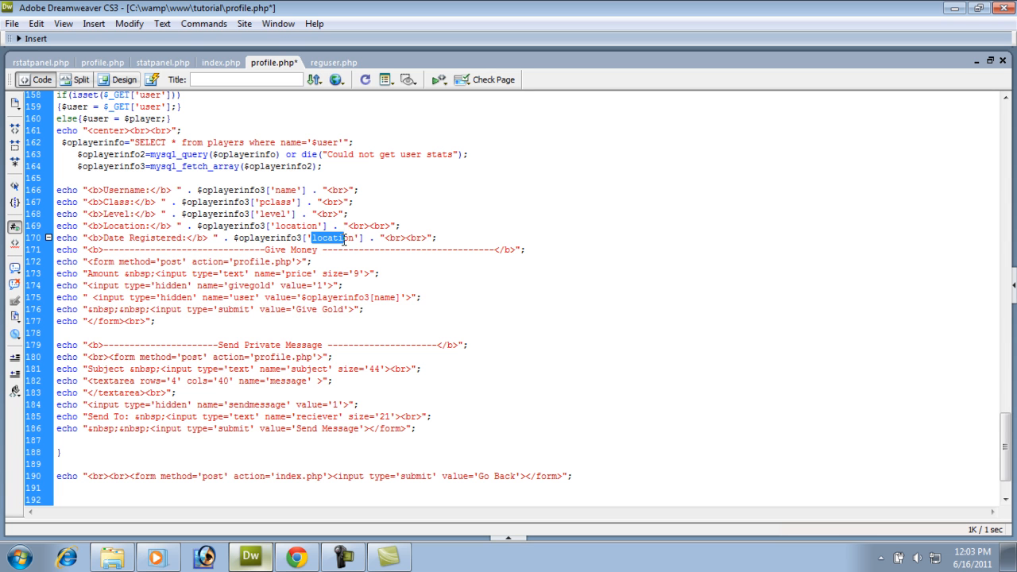
type("dateregistered")
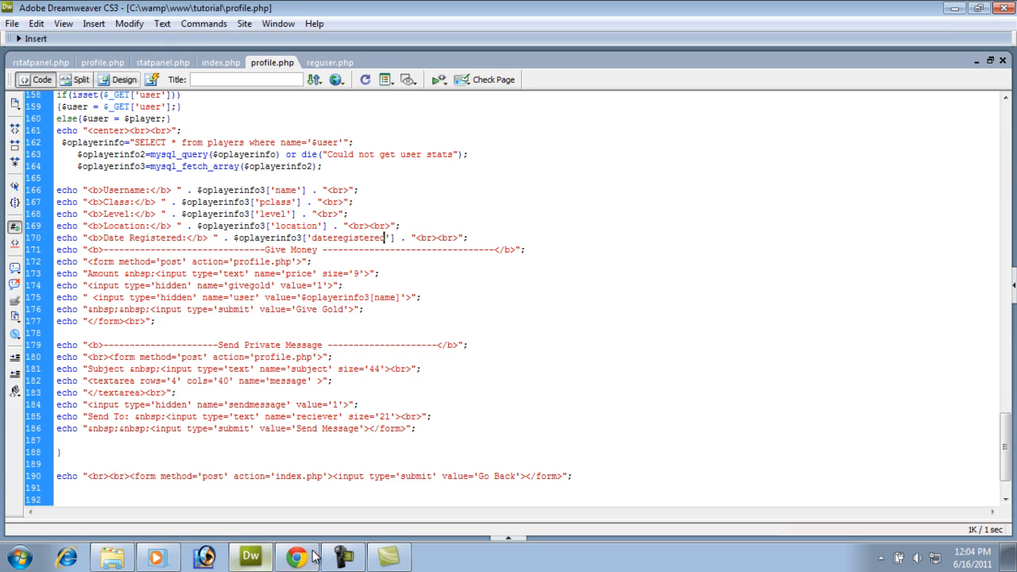
left_click(296, 555)
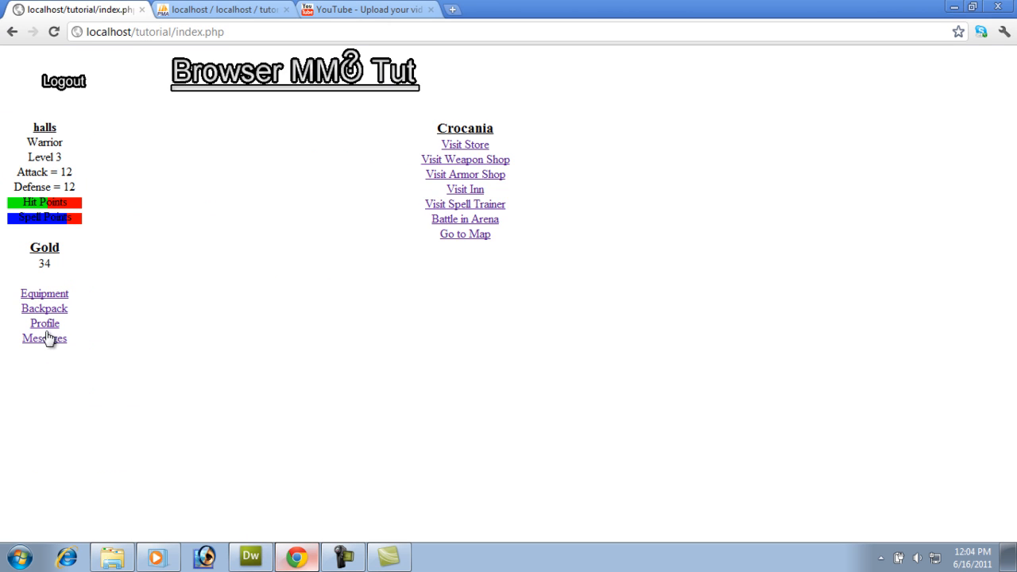
left_click(44, 324)
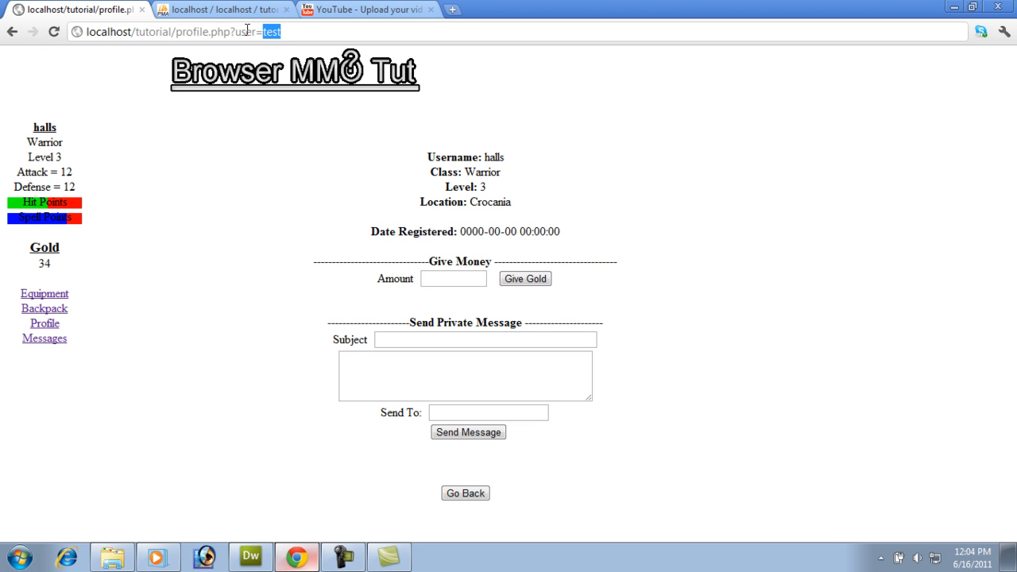
type("teest2")
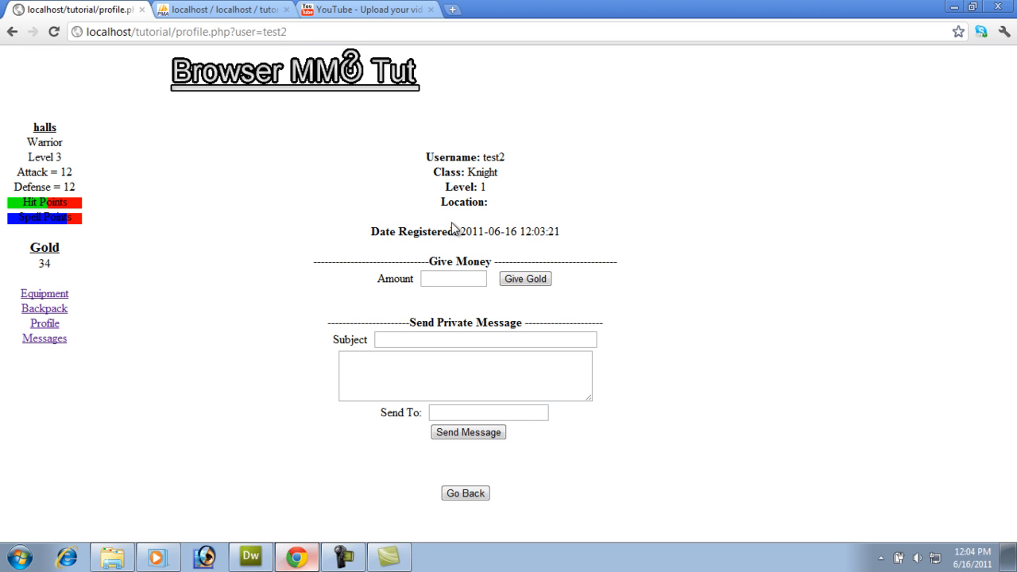
mouse_move(506, 202)
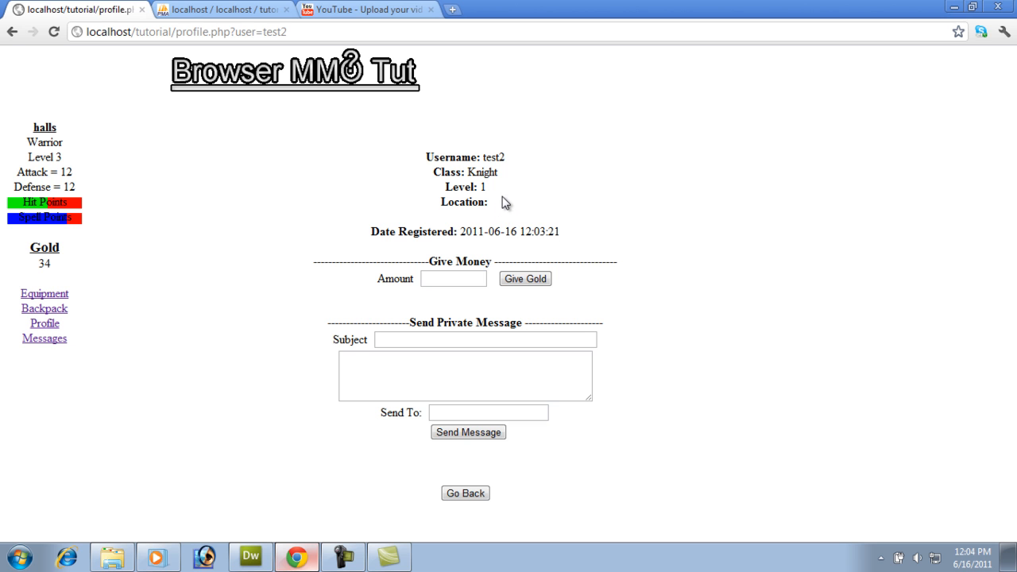
mouse_move(465, 234)
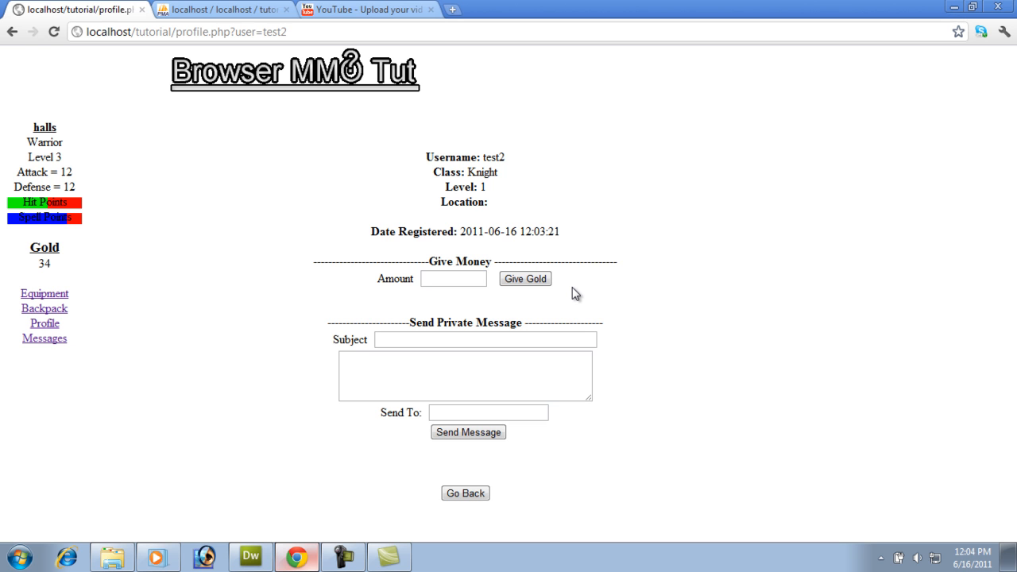
mouse_move(566, 329)
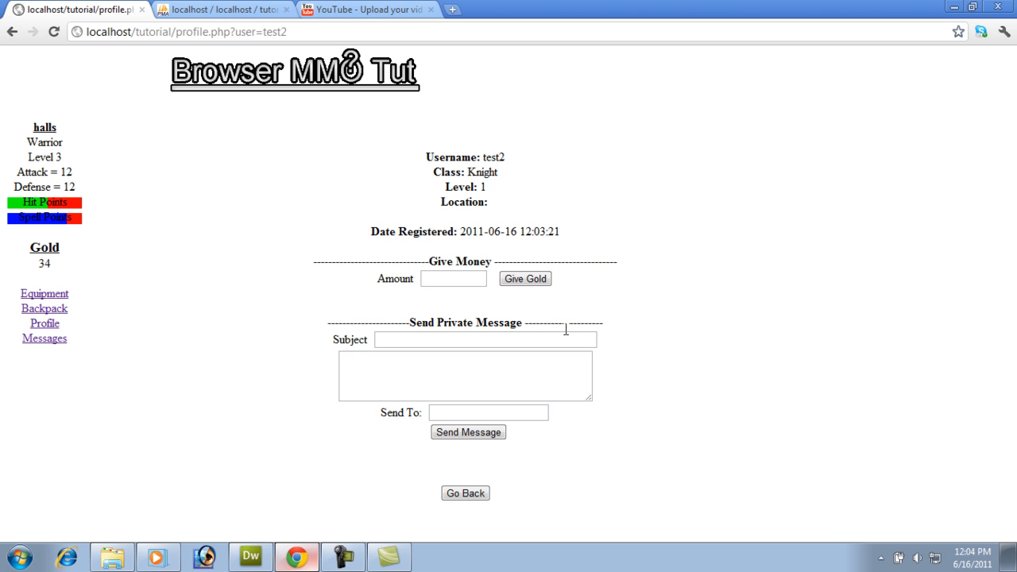
mouse_move(451, 221)
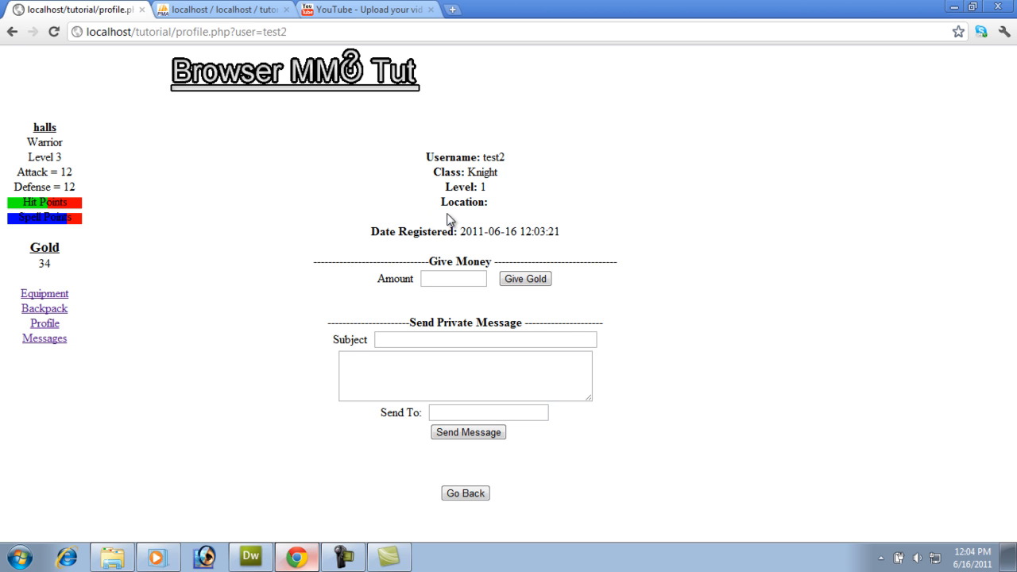
mouse_move(512, 260)
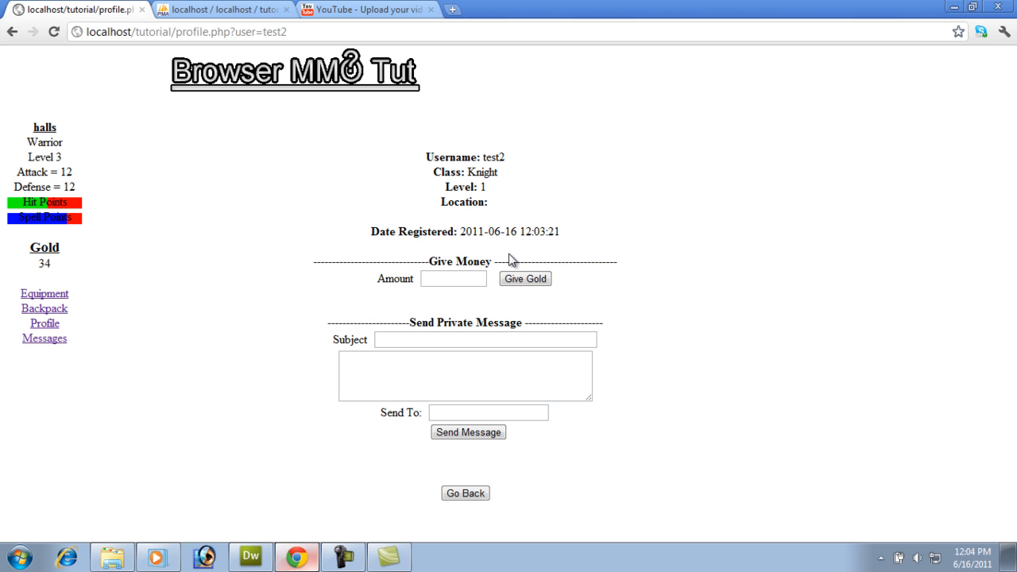